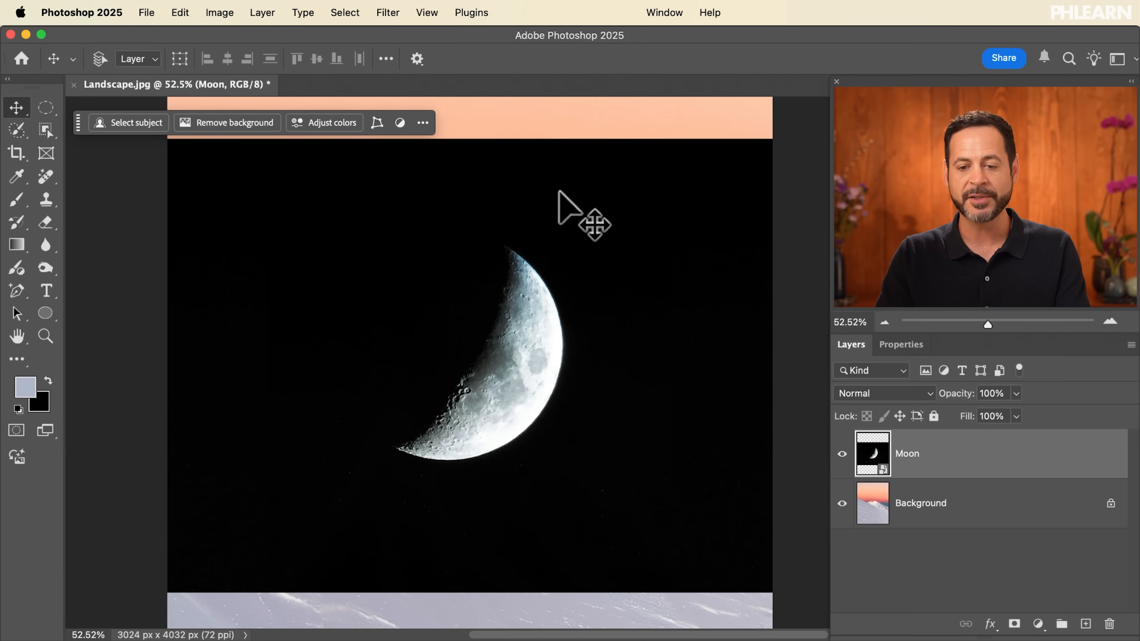
pyautogui.moveTo(571, 434)
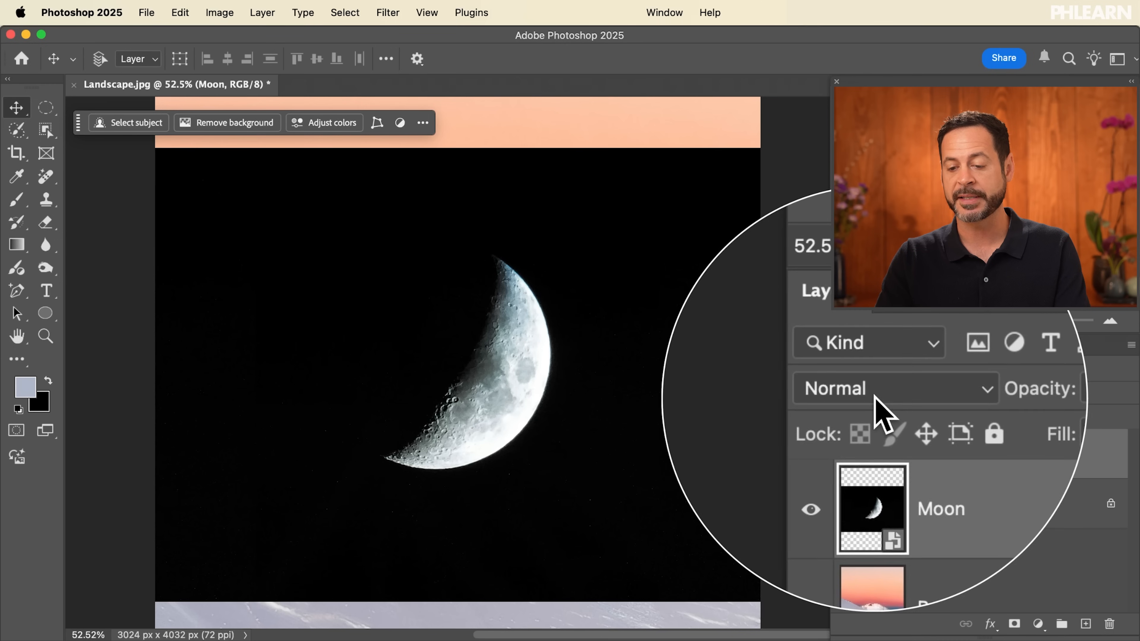
# - Preview the Moon layer's blend modes from the Layers panel and Blending Options, hovering Darken through Lighter Color
pyautogui.click(894, 389)
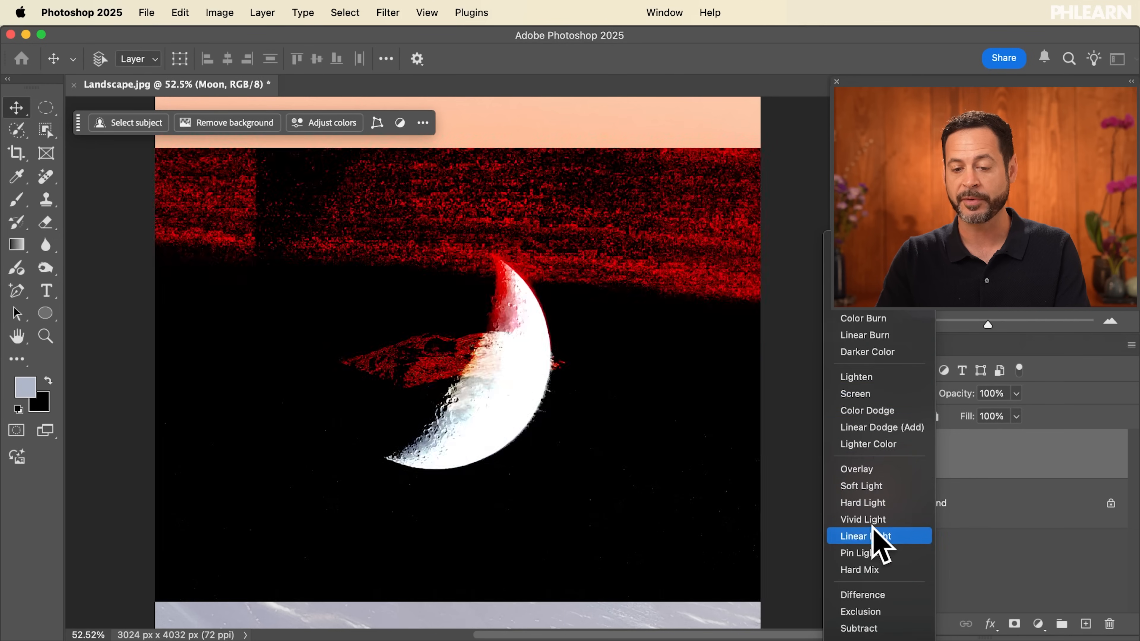
pyautogui.click(865, 536)
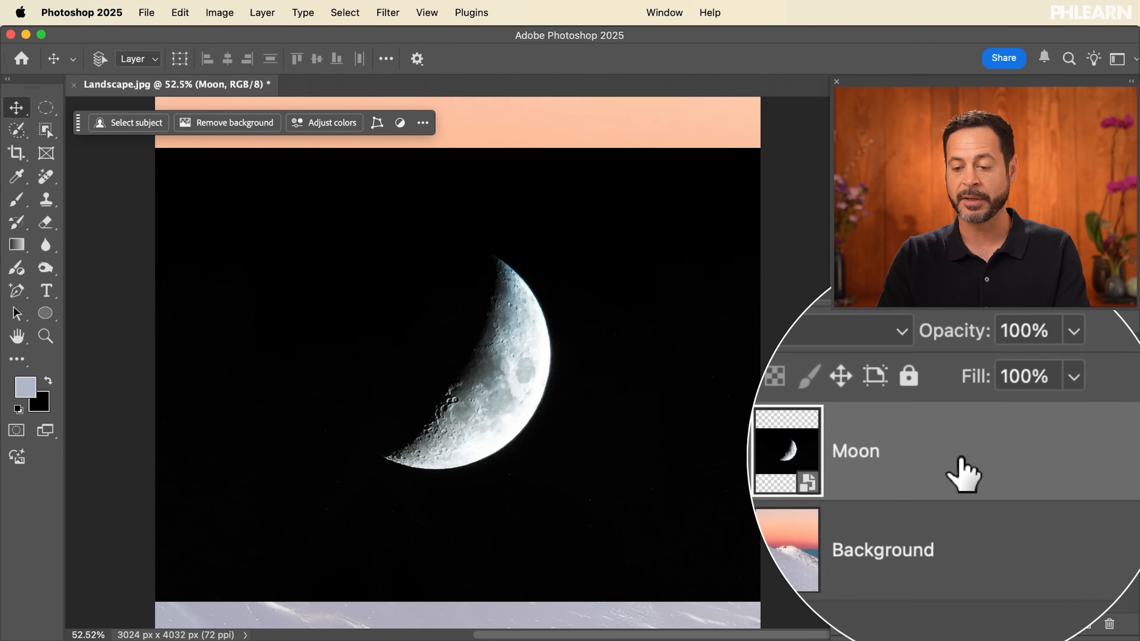
pyautogui.doubleClick(854, 451)
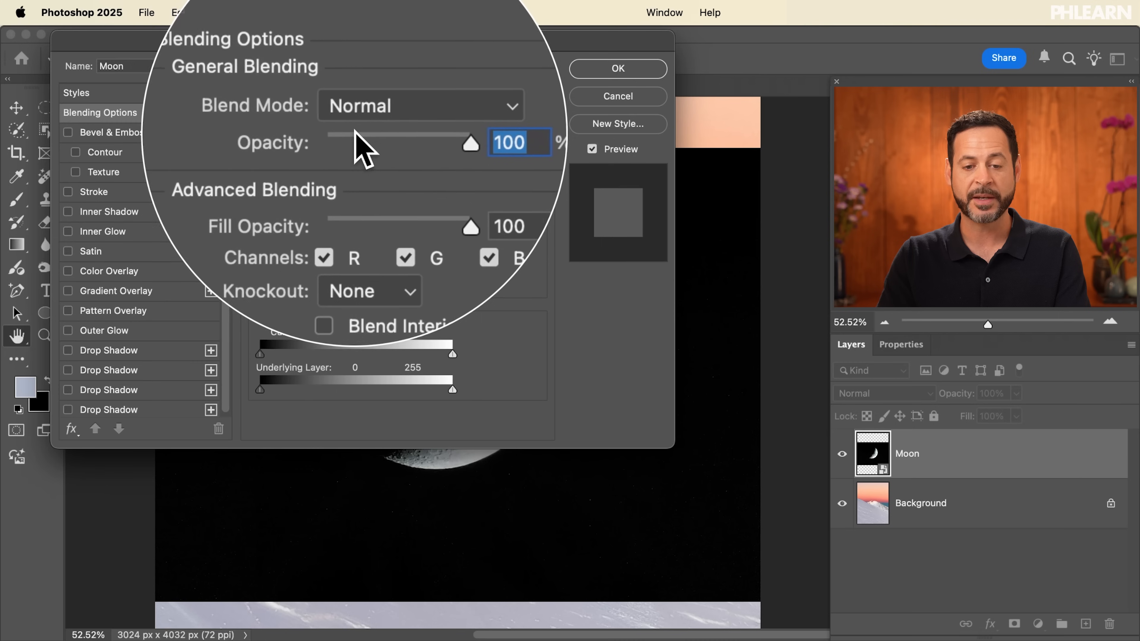
pyautogui.click(420, 106)
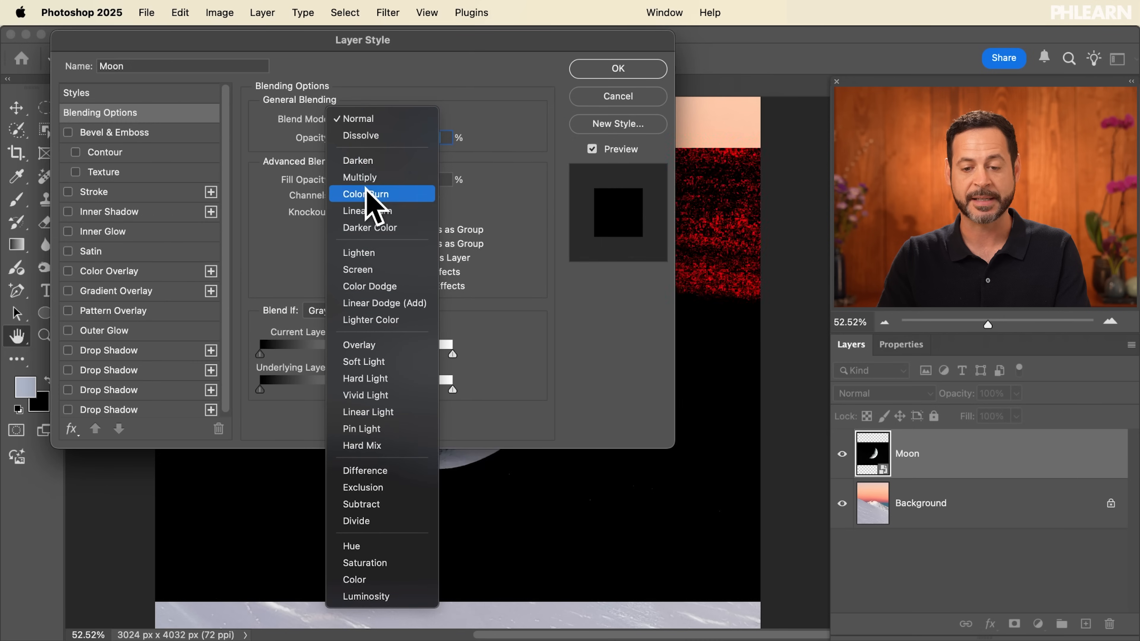
pyautogui.moveTo(382, 395)
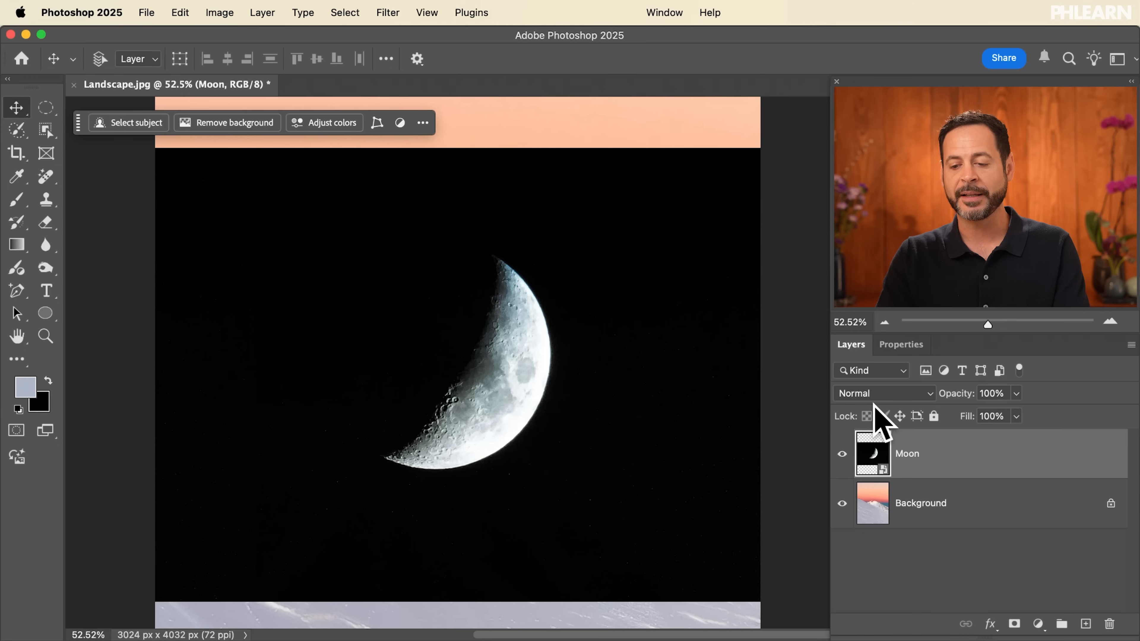
pyautogui.click(884, 393)
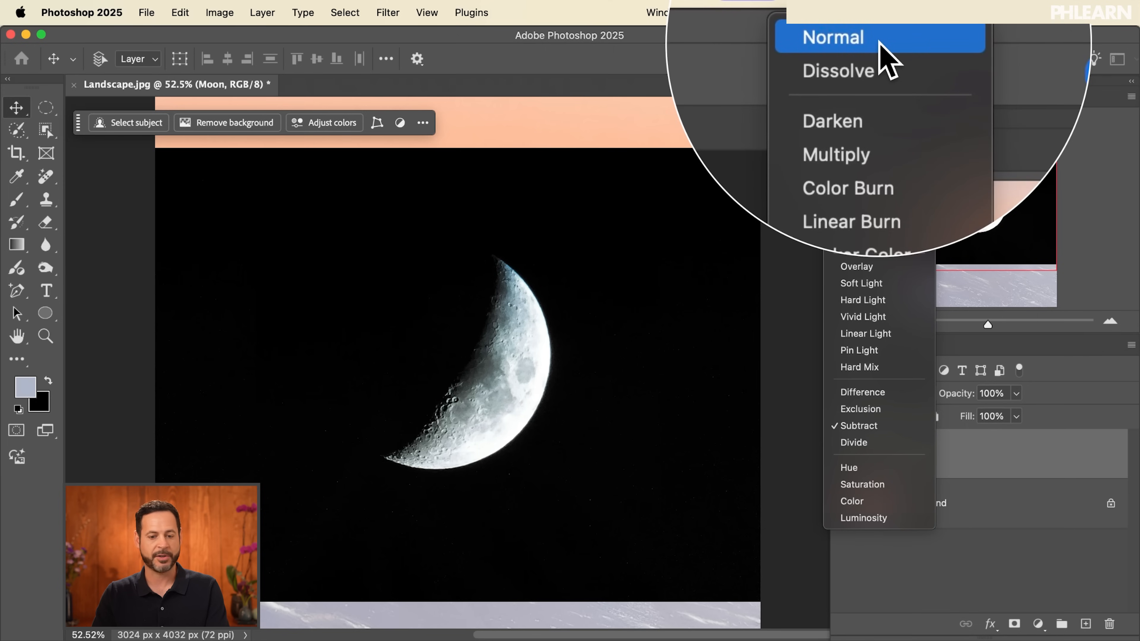
pyautogui.moveTo(879, 58)
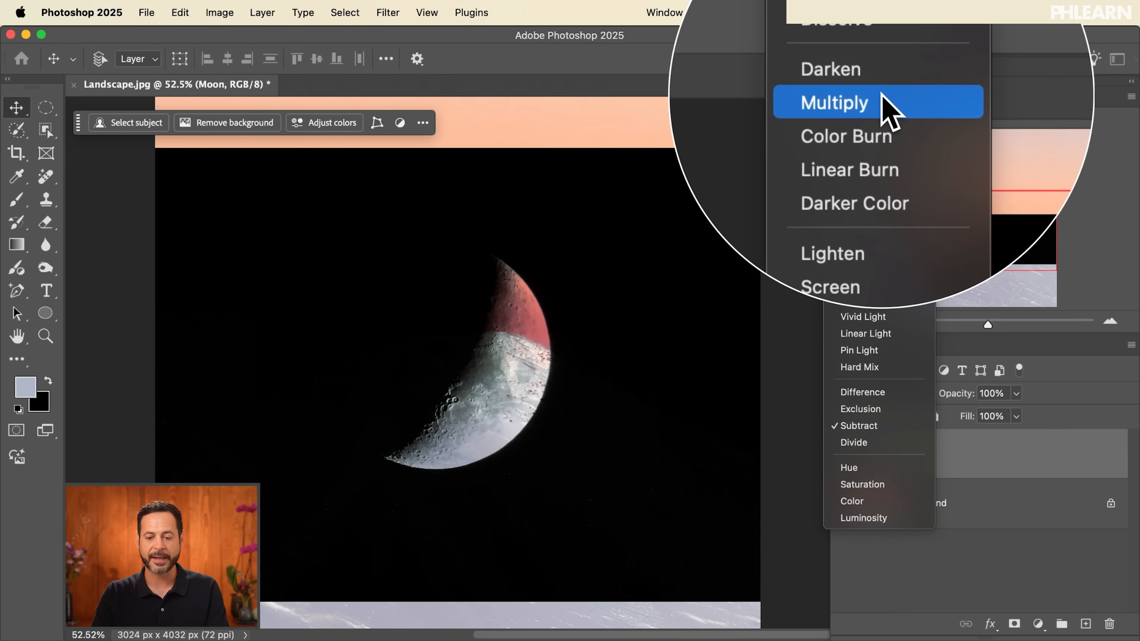
pyautogui.moveTo(847, 124)
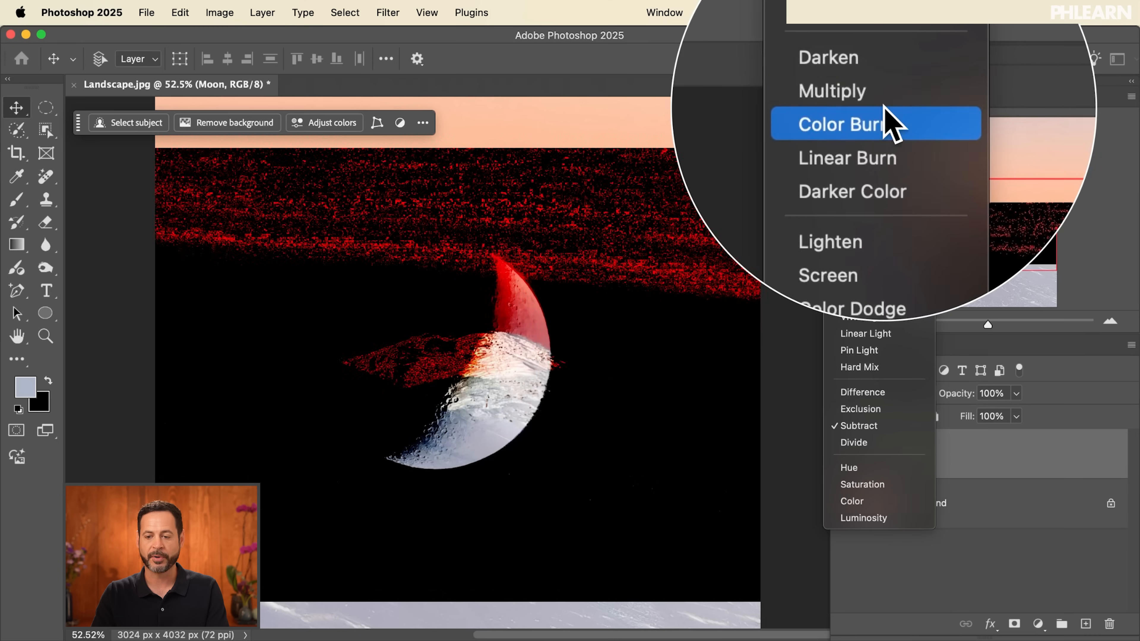
pyautogui.moveTo(876, 155)
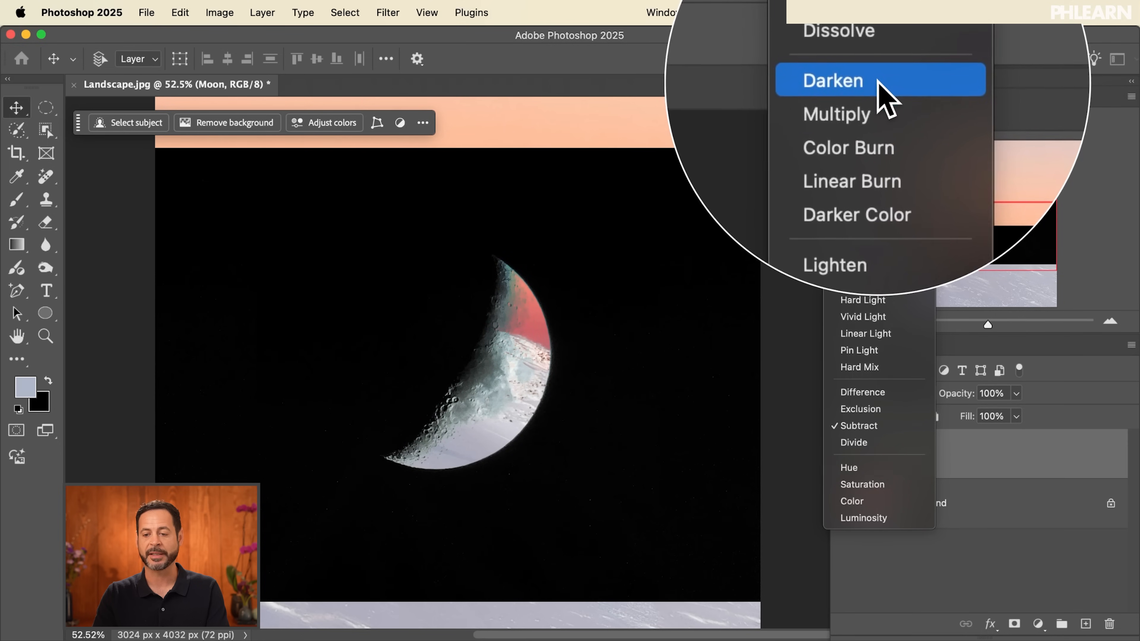
pyautogui.moveTo(872, 115)
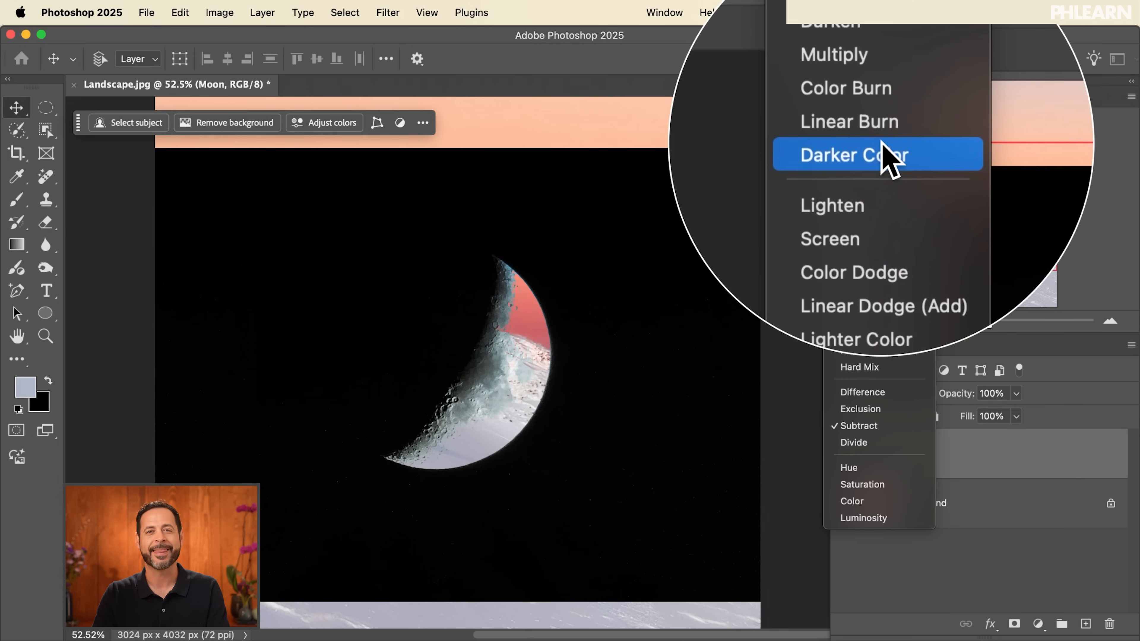
pyautogui.click(879, 179)
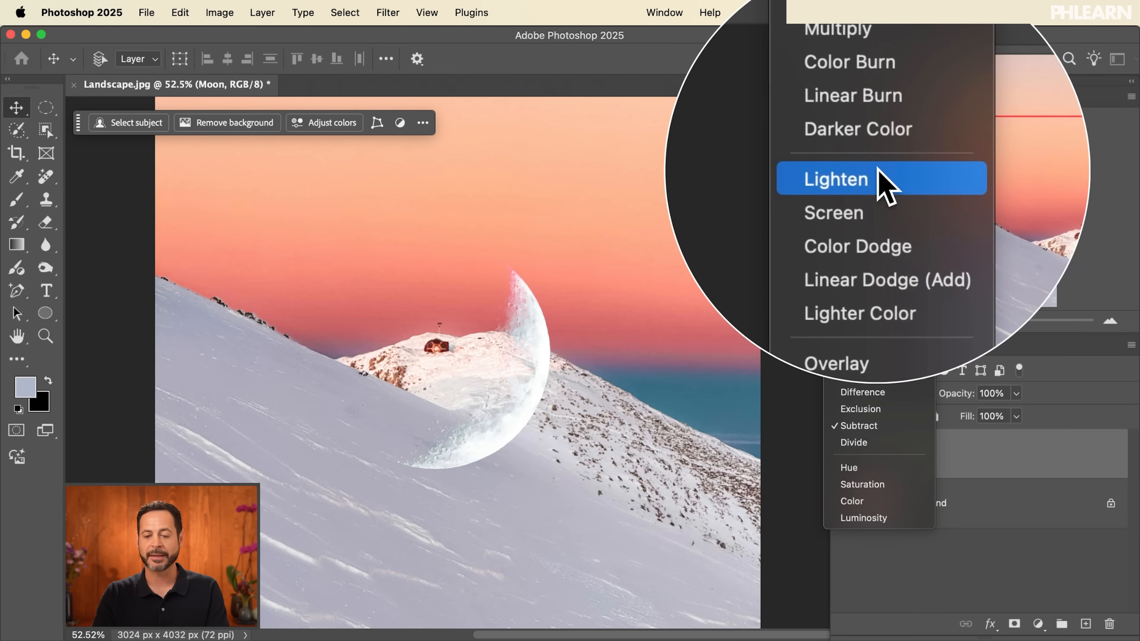
pyautogui.moveTo(883, 194)
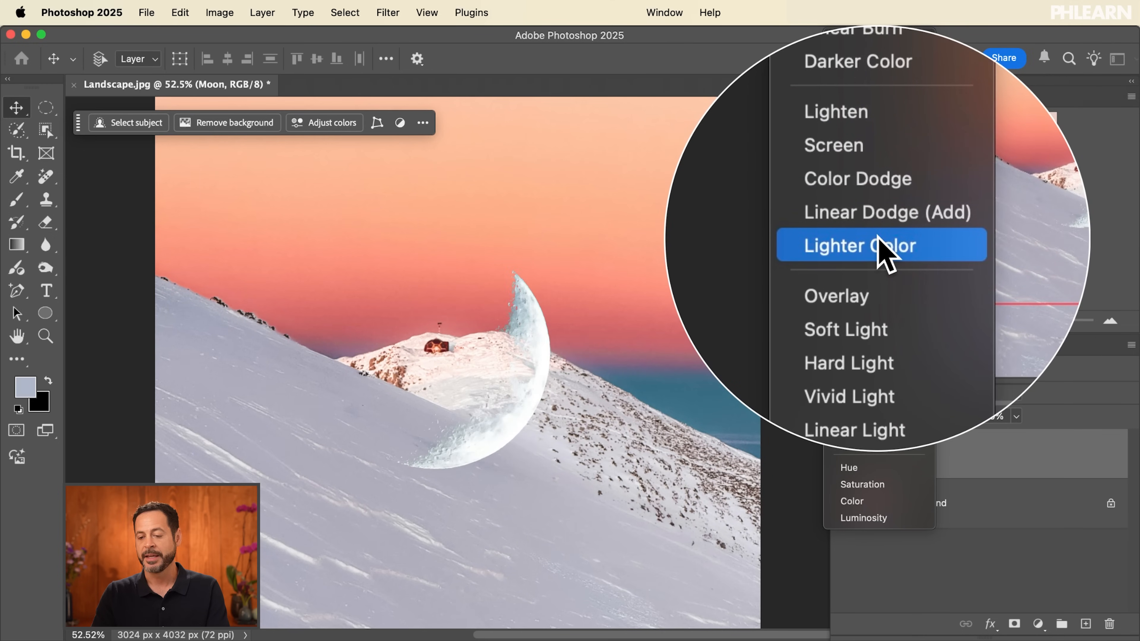
pyautogui.moveTo(858, 271)
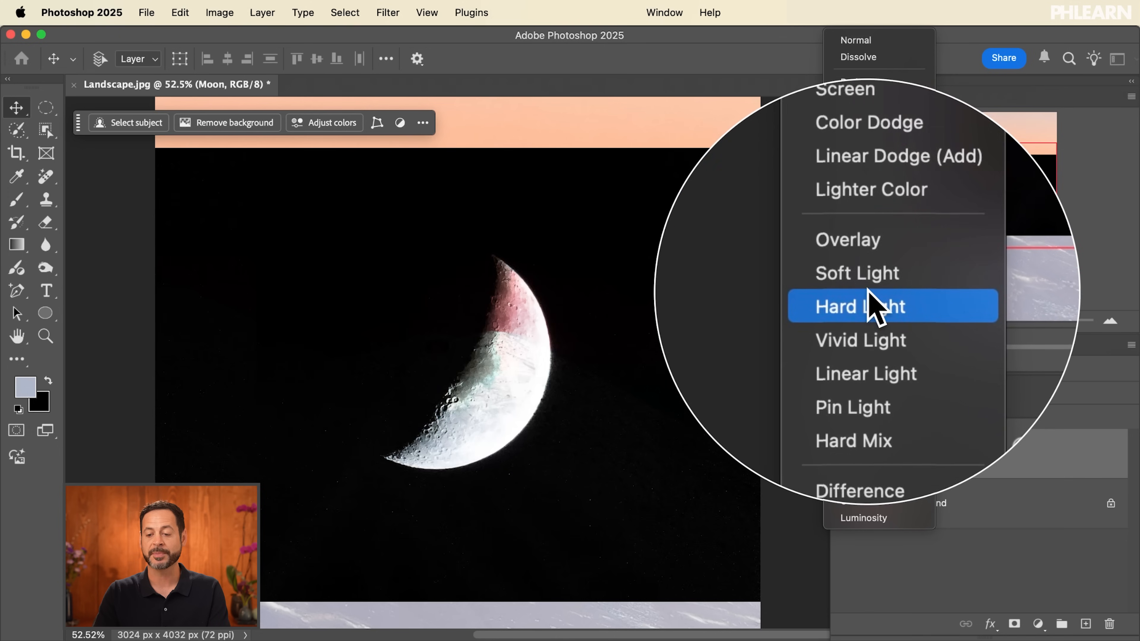
pyautogui.moveTo(858, 286)
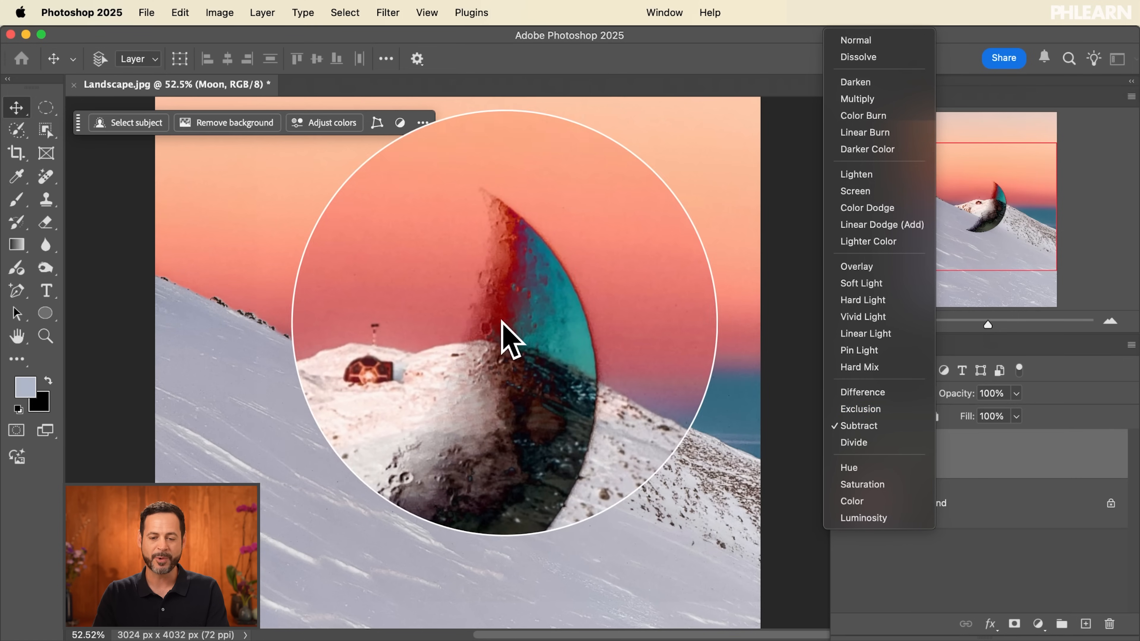
pyautogui.moveTo(508, 342); pyautogui.dragTo(486, 415)
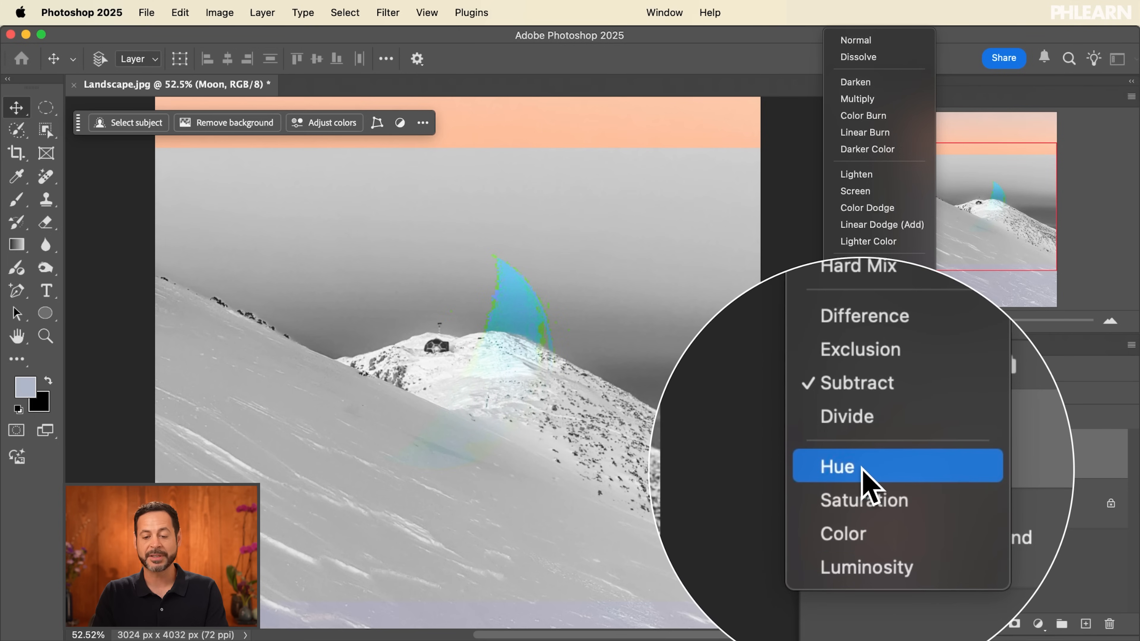
pyautogui.moveTo(872, 512)
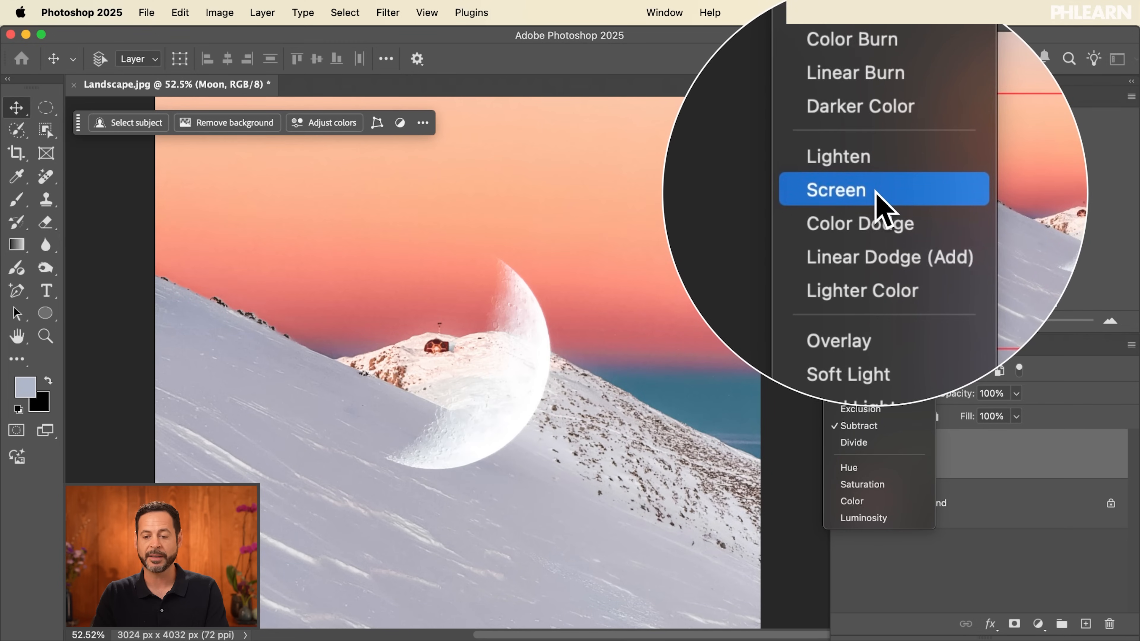
# - Set the Moon layer to Screen and toggle its visibility to compare the glowing moon against the sunset
pyautogui.click(835, 190)
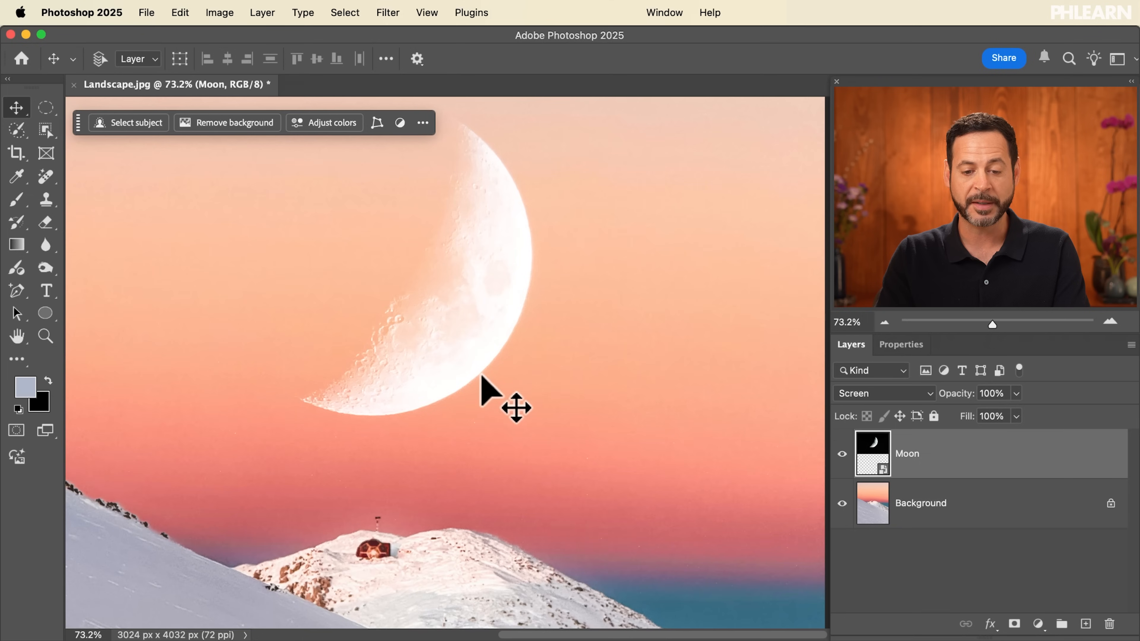
pyautogui.click(842, 454)
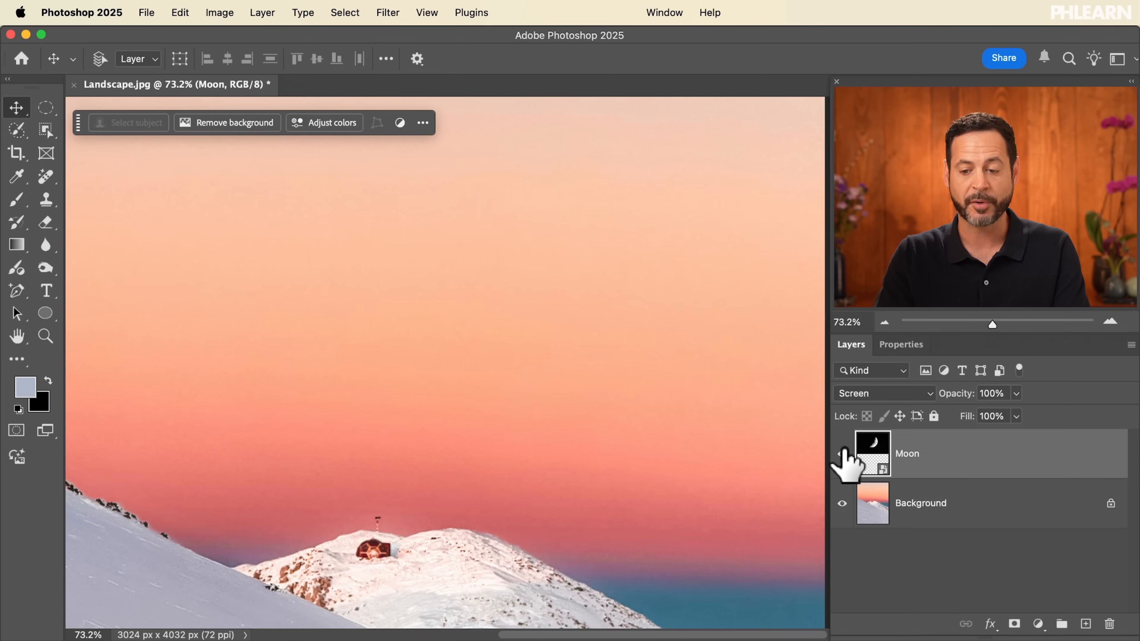
pyautogui.click(842, 454)
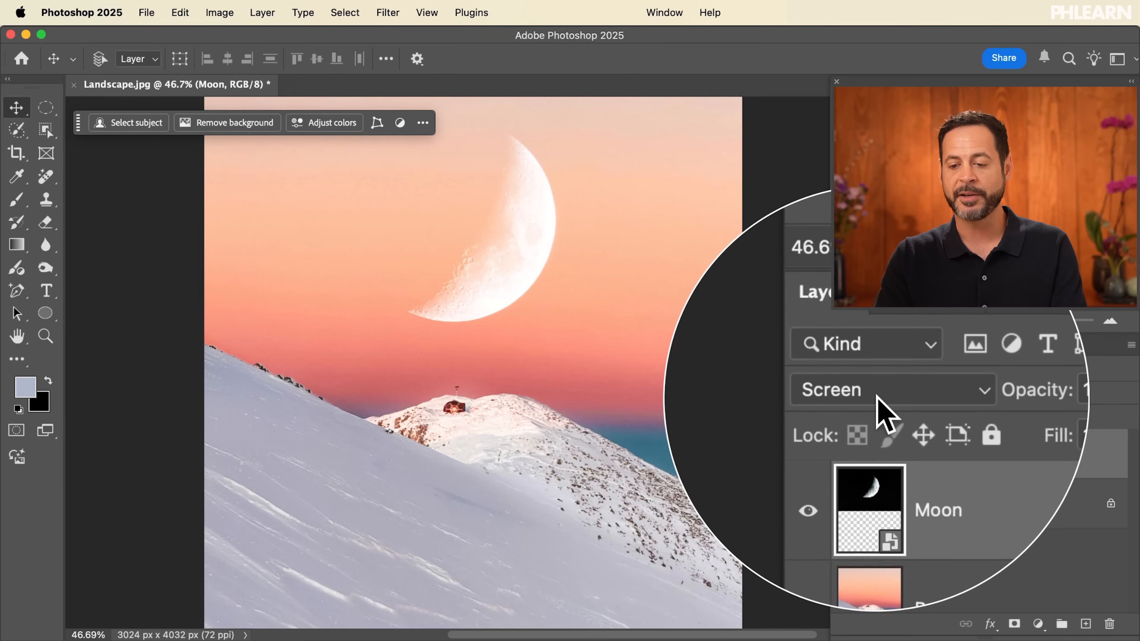
# - Cycle the Moon layer through Hard Light, Exclusion, Screen and Lighten, then return it to Normal
pyautogui.click(890, 389)
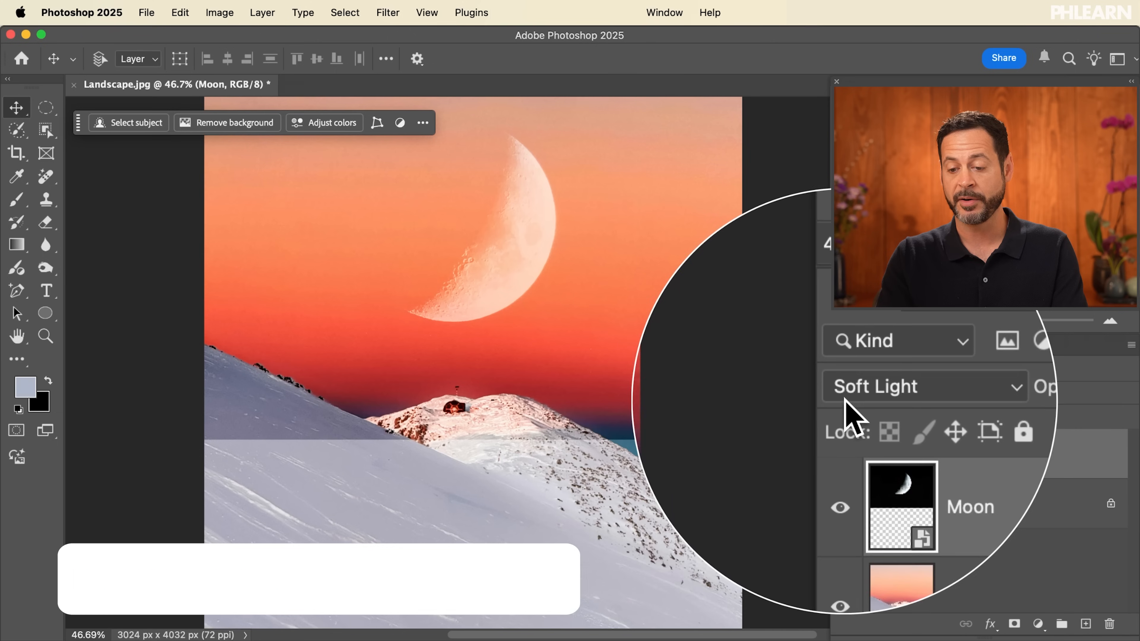
pyautogui.click(923, 385)
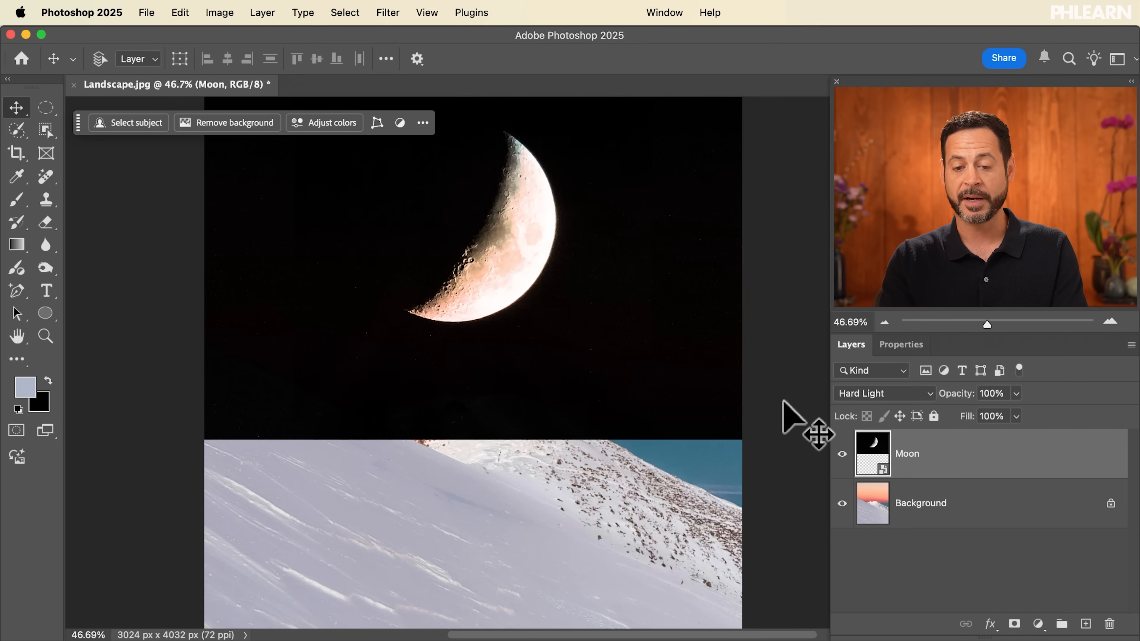
pyautogui.click(883, 393)
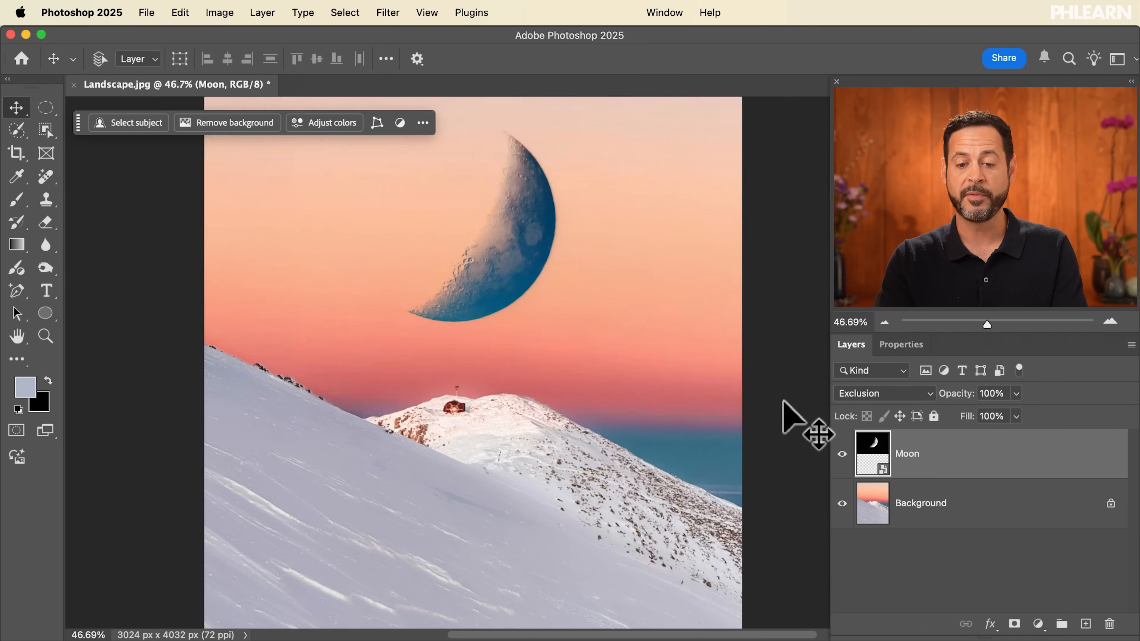
pyautogui.click(881, 392)
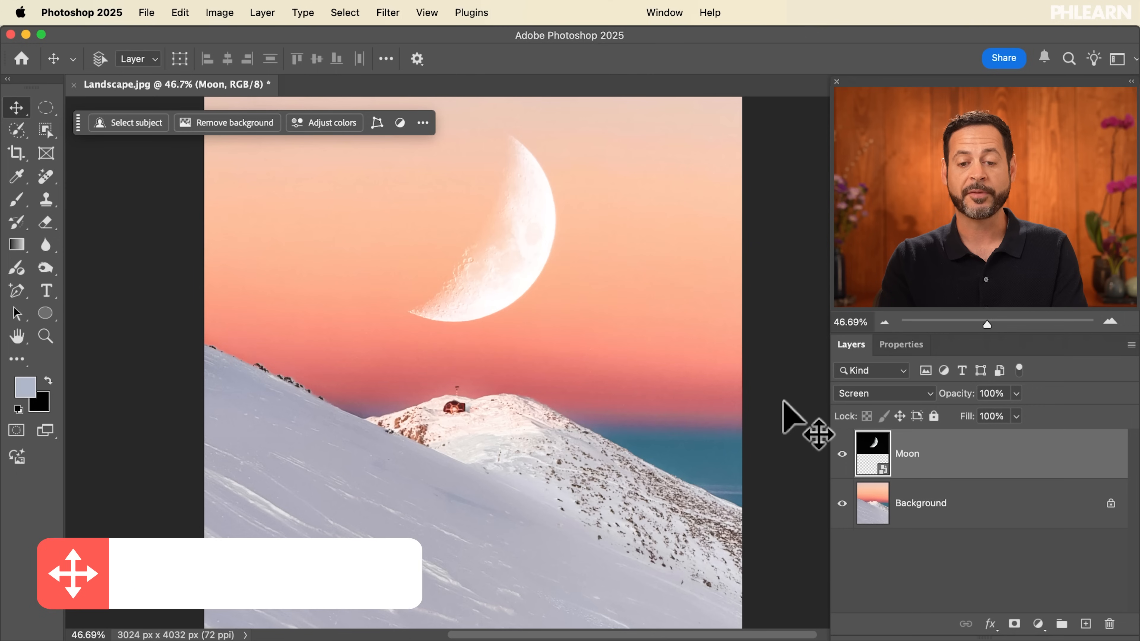
pyautogui.press('v')
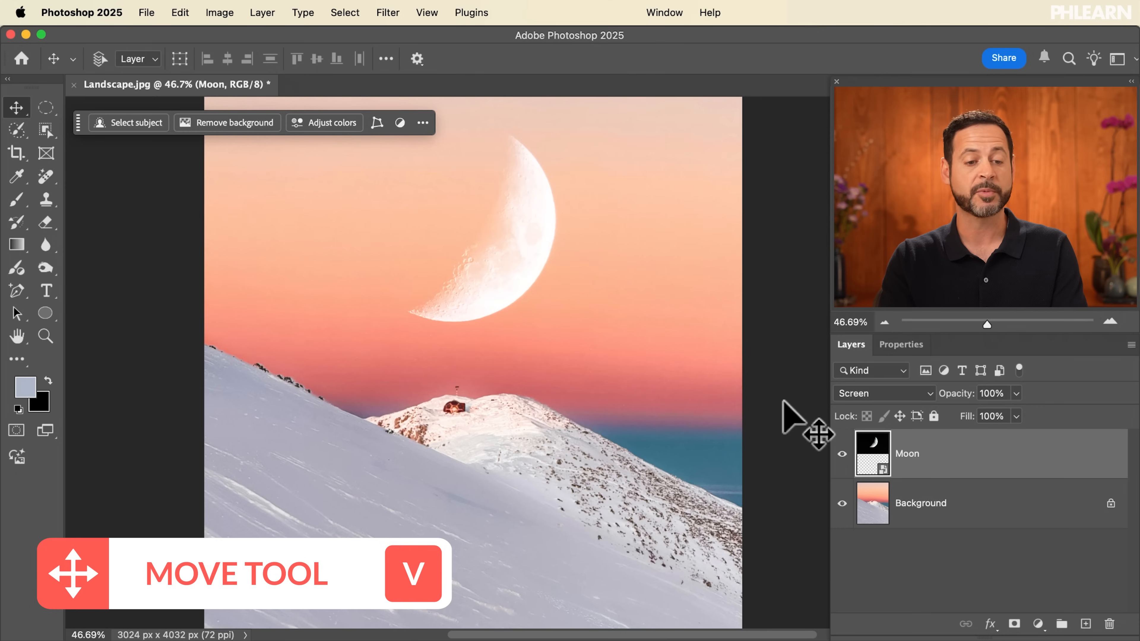
pyautogui.click(881, 393)
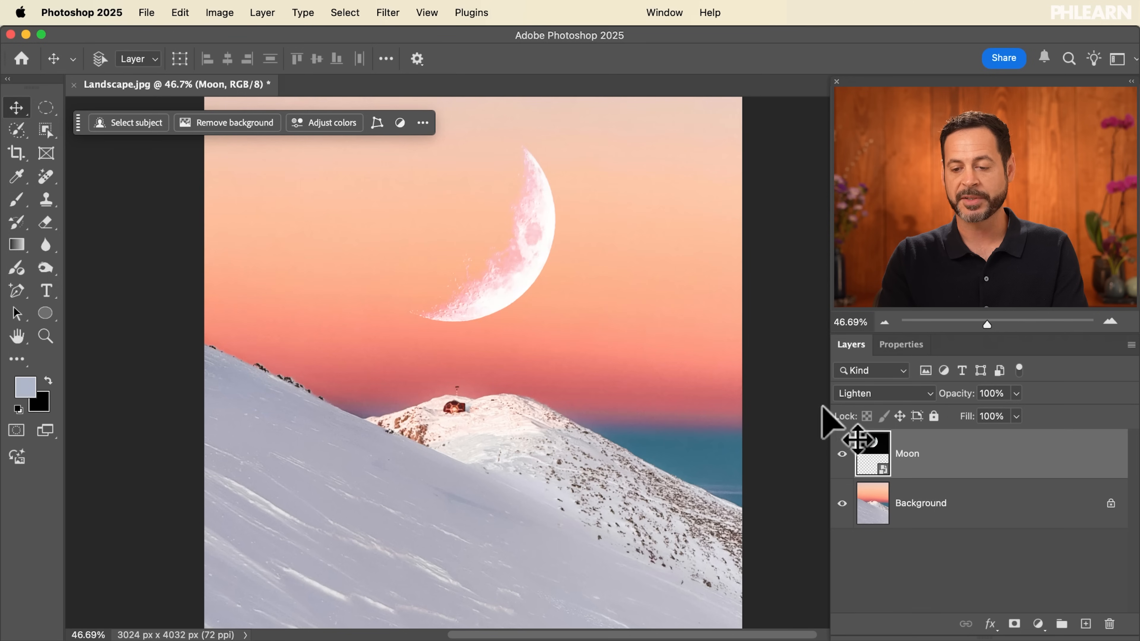
pyautogui.click(881, 393)
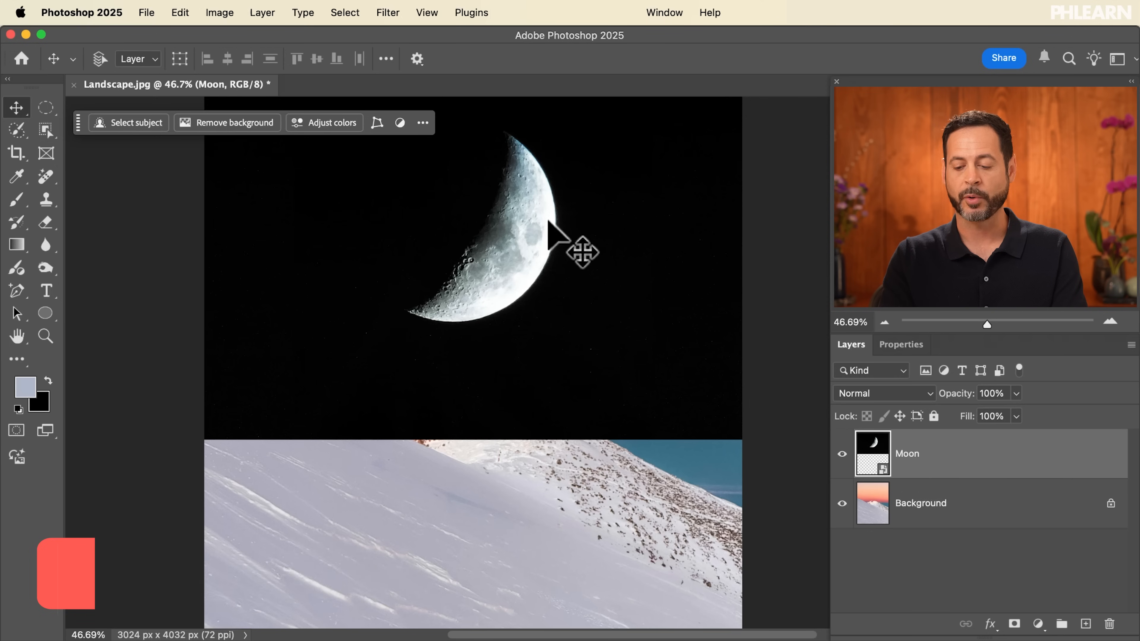
# - Place the crow-on-rooftop photo as a new Crow layer above the Moon layer
pyautogui.press('shift+-')
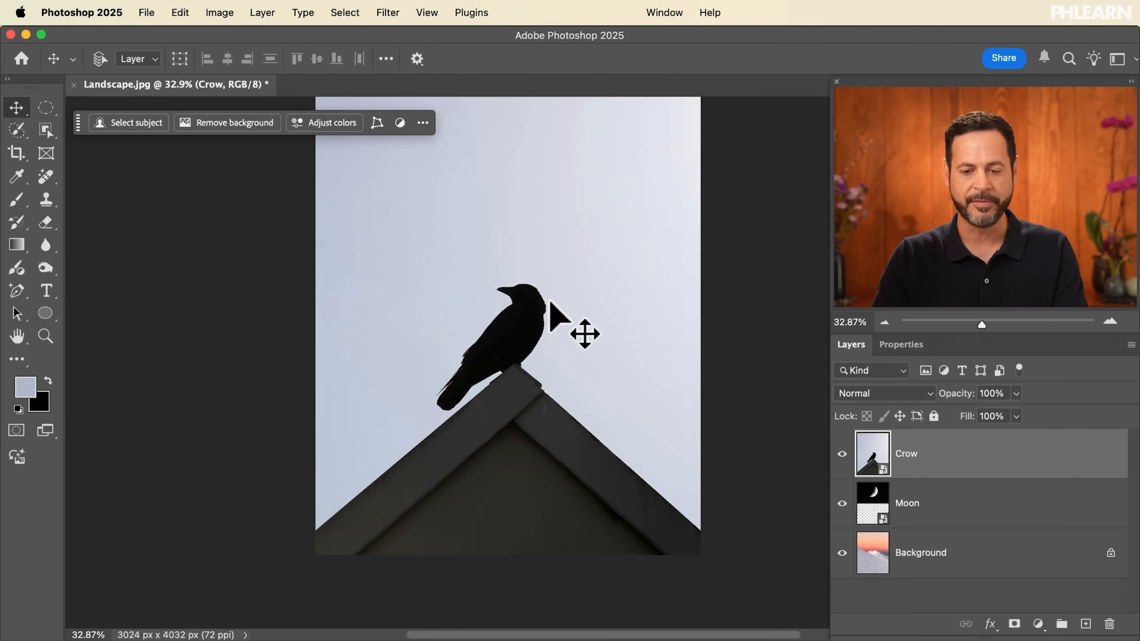
# - Set the Crow layer to Multiply so its pale sky vanishes over the snowy landscape
pyautogui.press('cmd+plus')
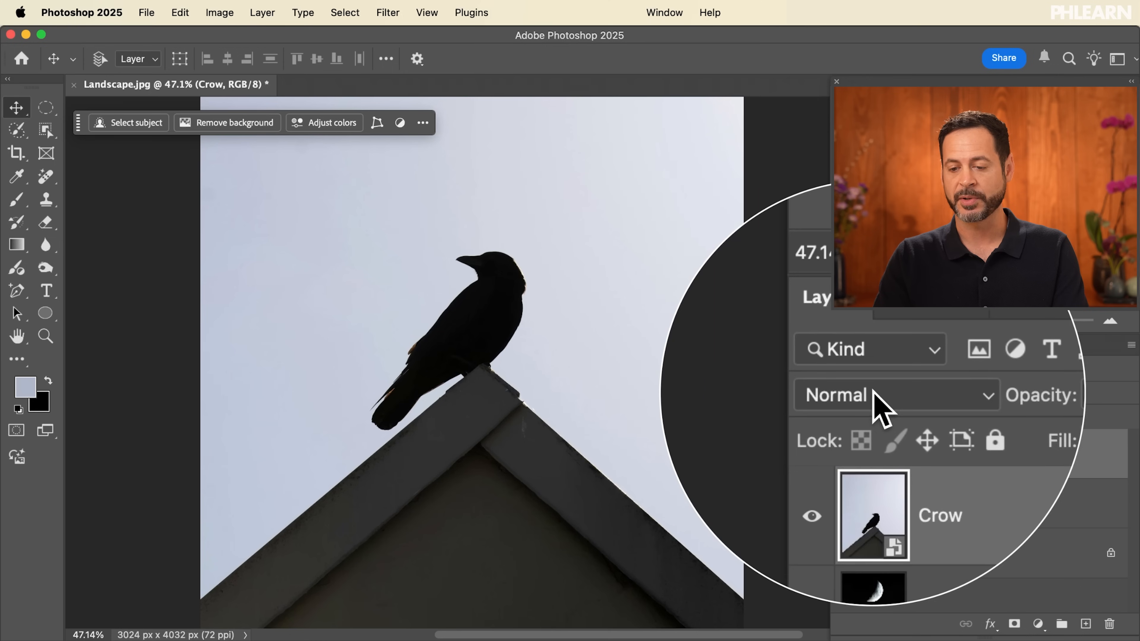
pyautogui.click(896, 395)
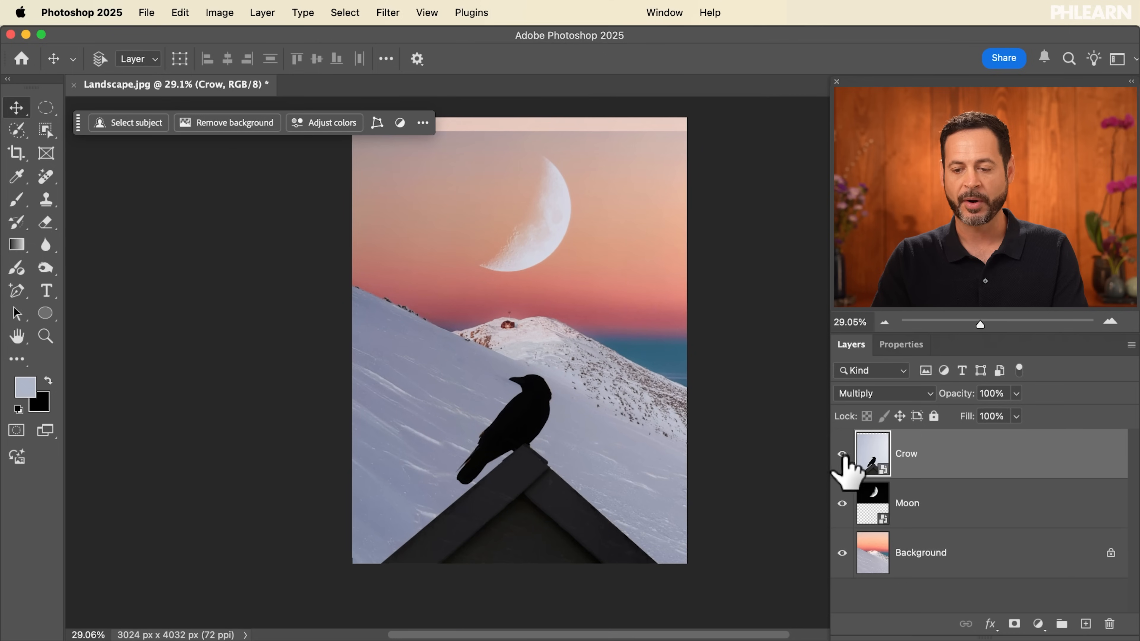
pyautogui.click(842, 454)
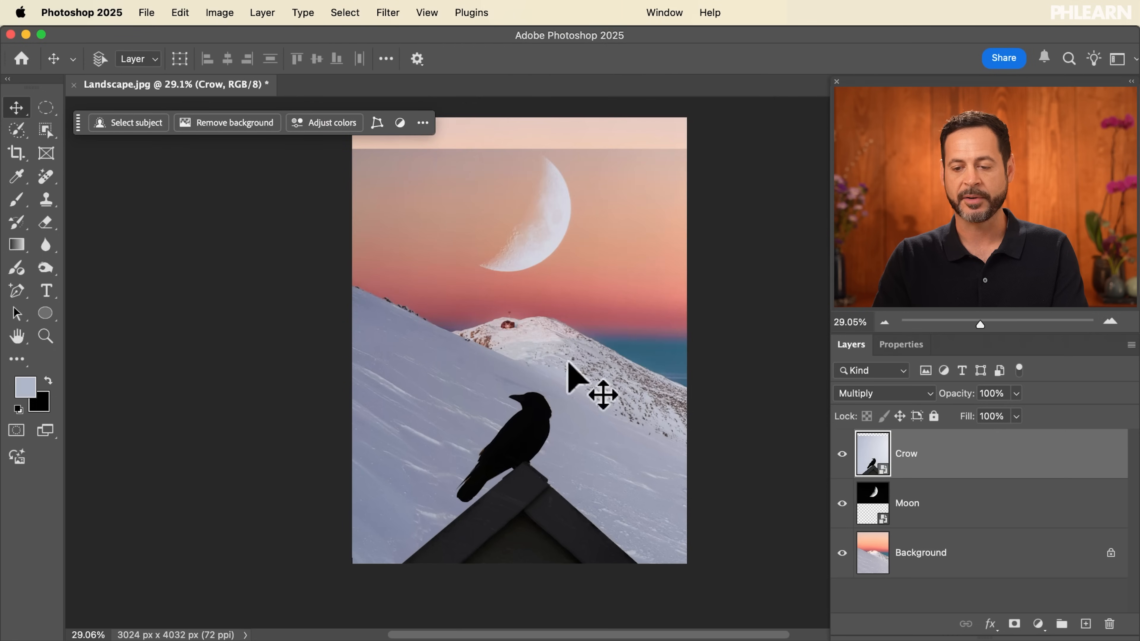
# - Return the Crow layer to Normal so its pale sky covers the scene again
pyautogui.click(883, 393)
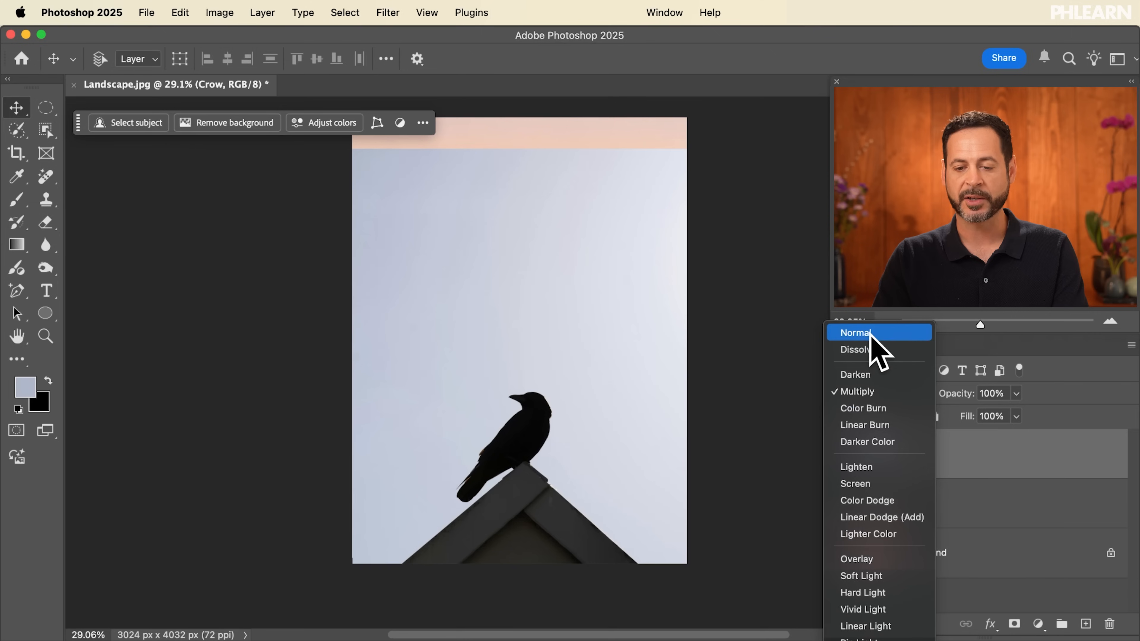
pyautogui.click(855, 332)
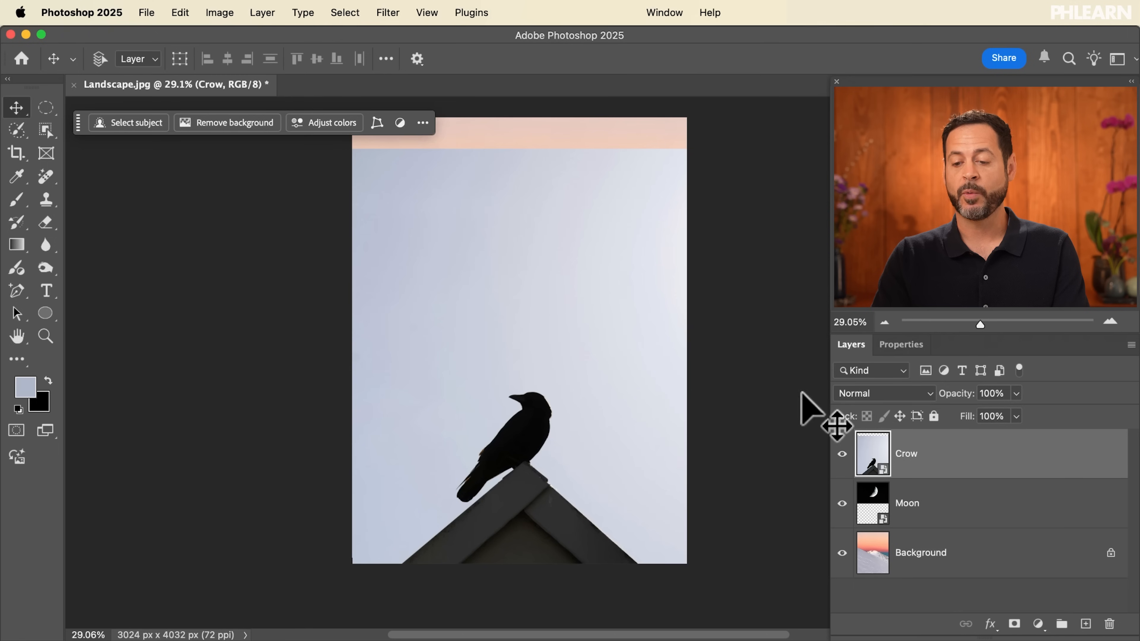
# - Set the Crow layer to Multiply again and begin a Levels adjustment on it
pyautogui.click(879, 393)
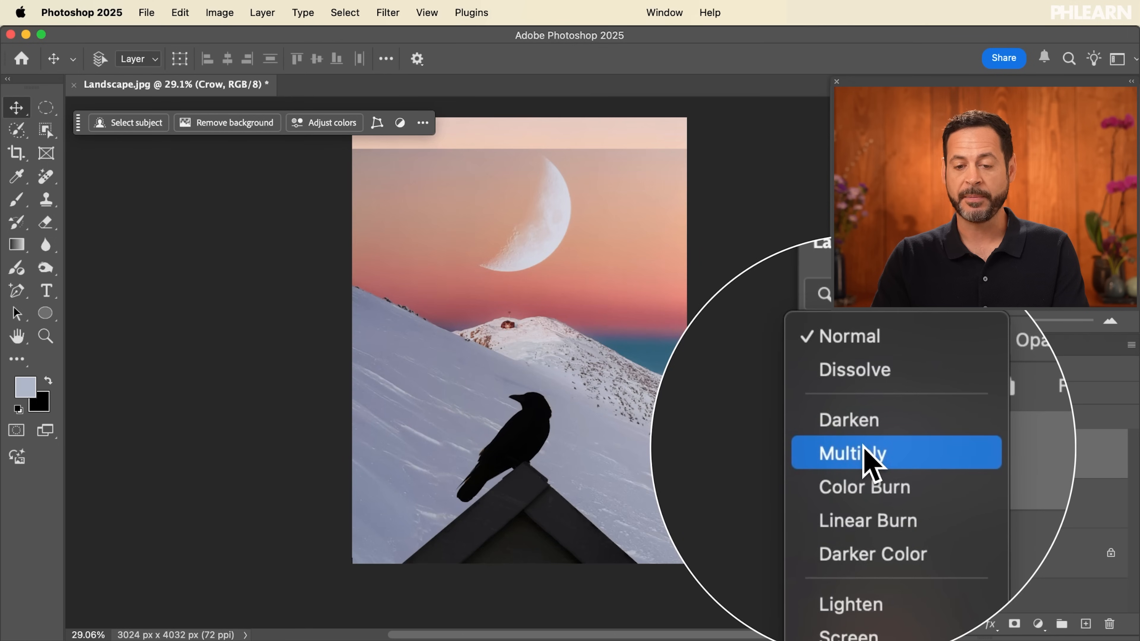
pyautogui.click(850, 452)
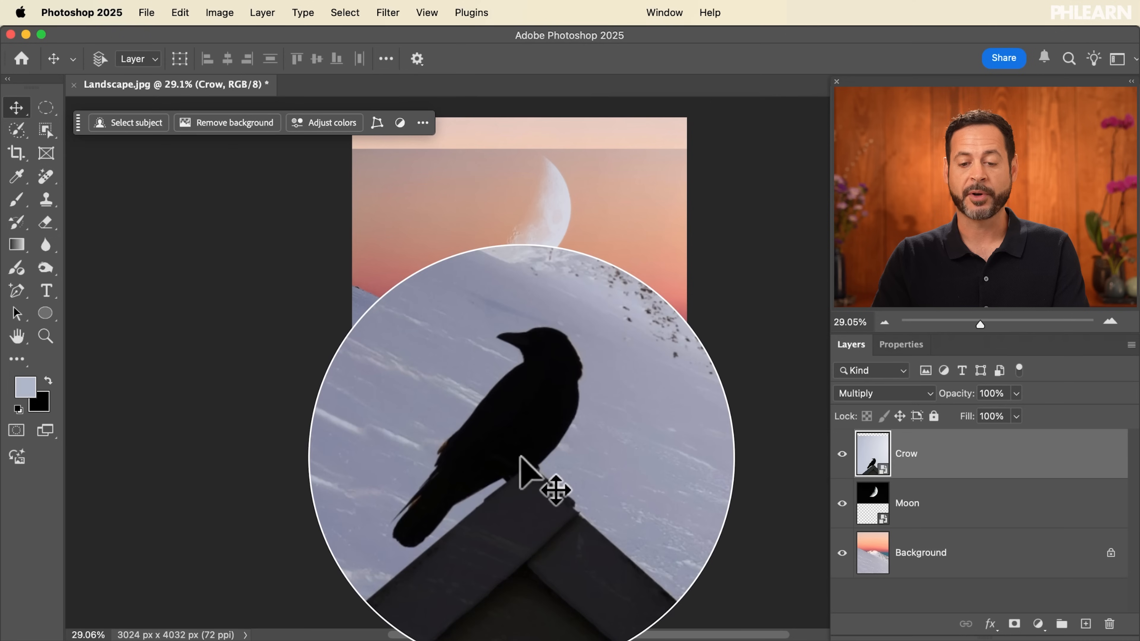
pyautogui.moveTo(531, 473); pyautogui.dragTo(530, 523)
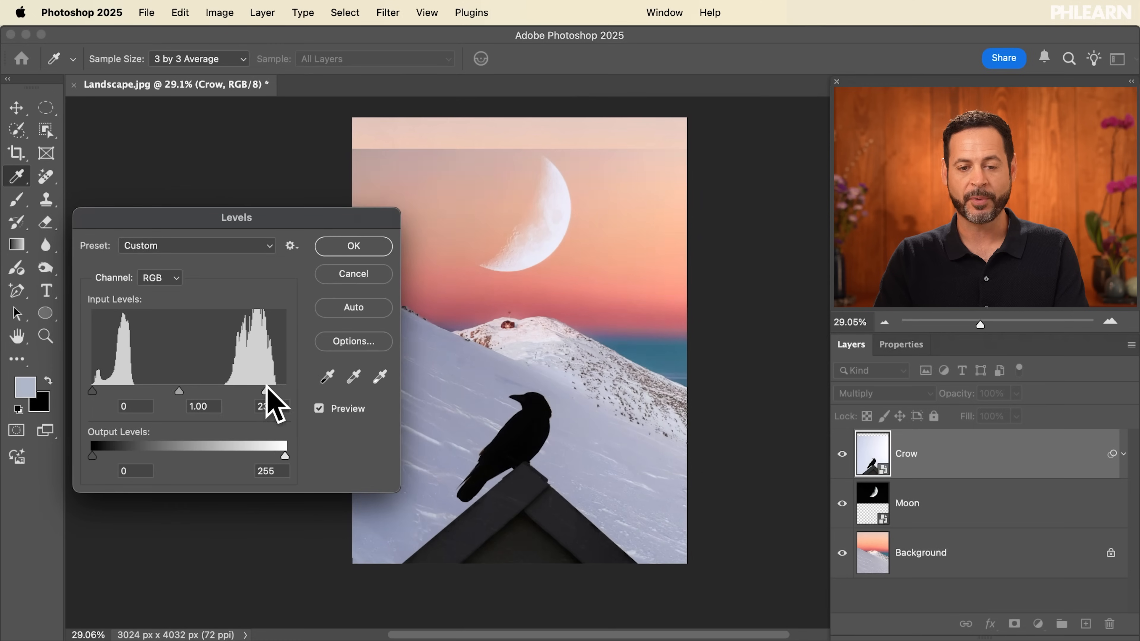
# - Apply Levels to the Crow smart object, sampling the sky as the white point so it turns pure white
pyautogui.moveTo(283, 390); pyautogui.dragTo(229, 390)
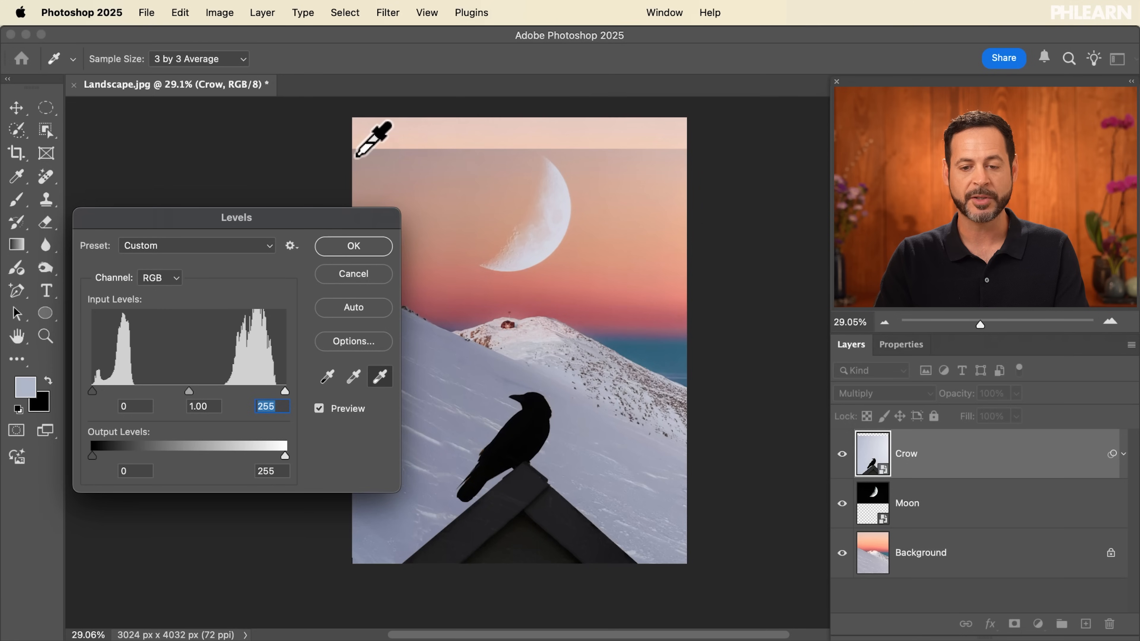
pyautogui.click(370, 134)
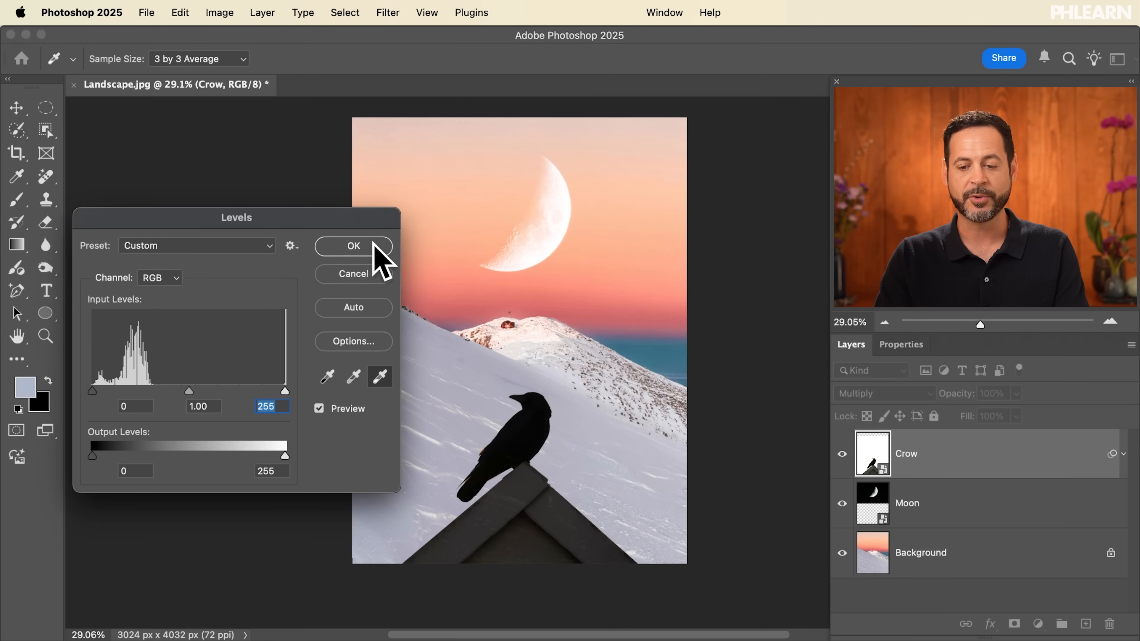
pyautogui.click(352, 246)
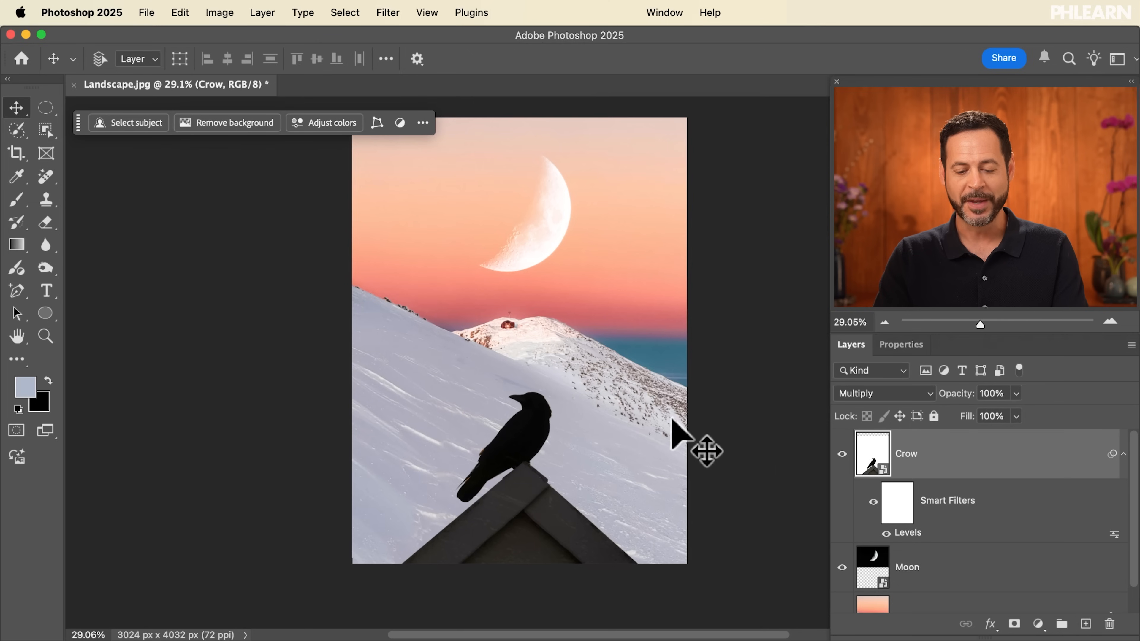
# - Move the crow and rooftop slightly higher on the snowy slope and return to the Moon layer
pyautogui.moveTo(684, 443); pyautogui.dragTo(632, 425)
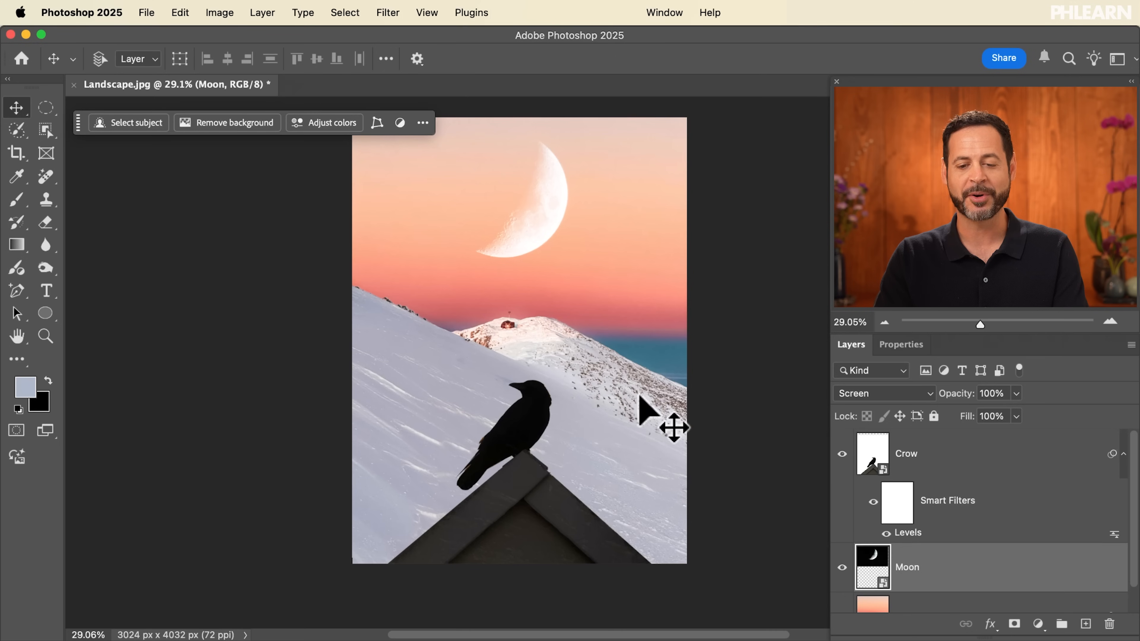
pyautogui.click(262, 13)
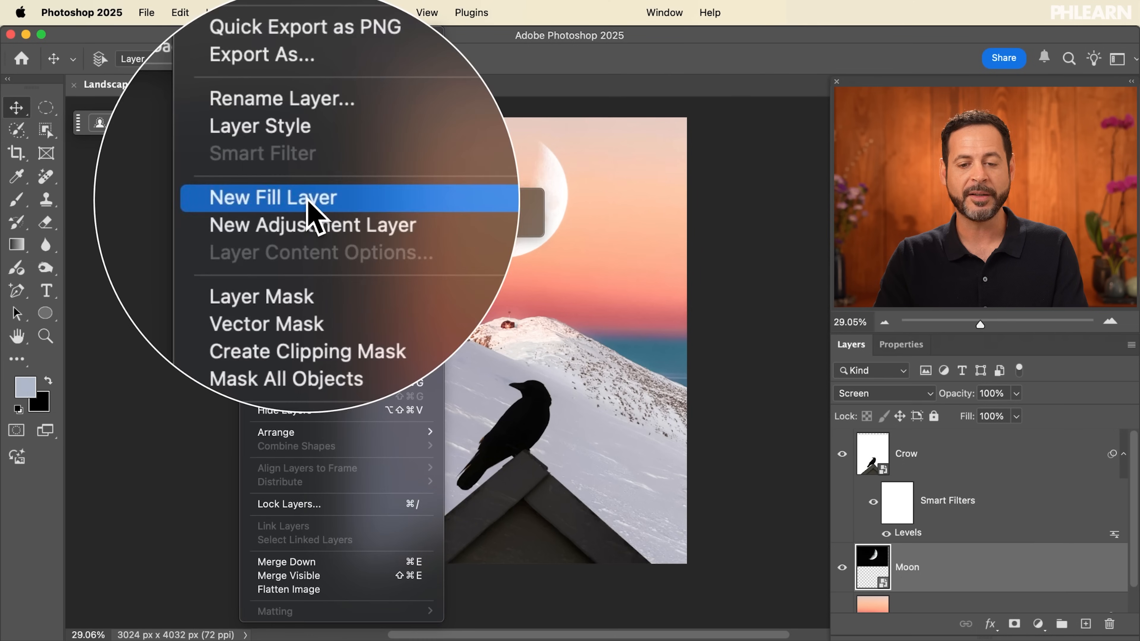
pyautogui.moveTo(273, 197)
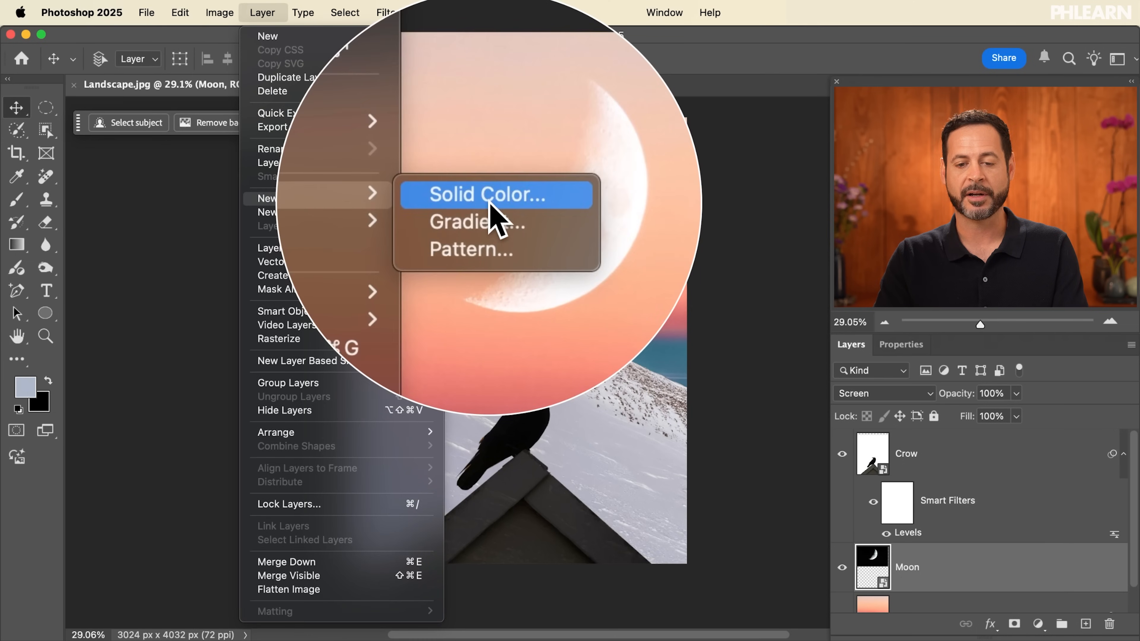
# - Add a Solid Color fill layer in teal #38b6a9 at the top of the stack
pyautogui.click(495, 194)
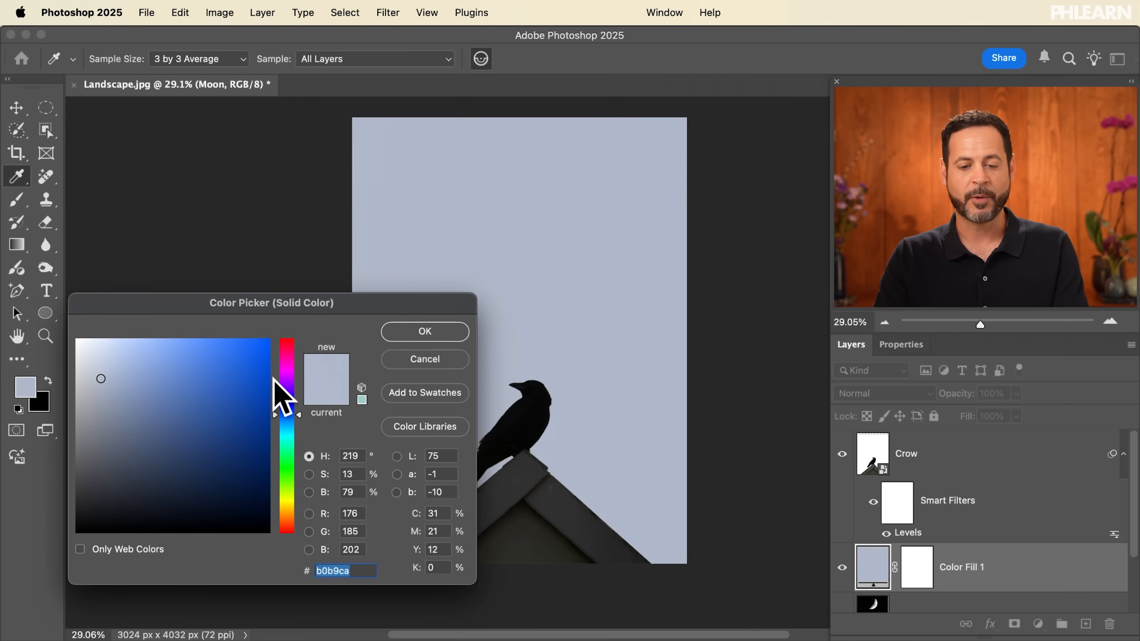
pyautogui.click(211, 394)
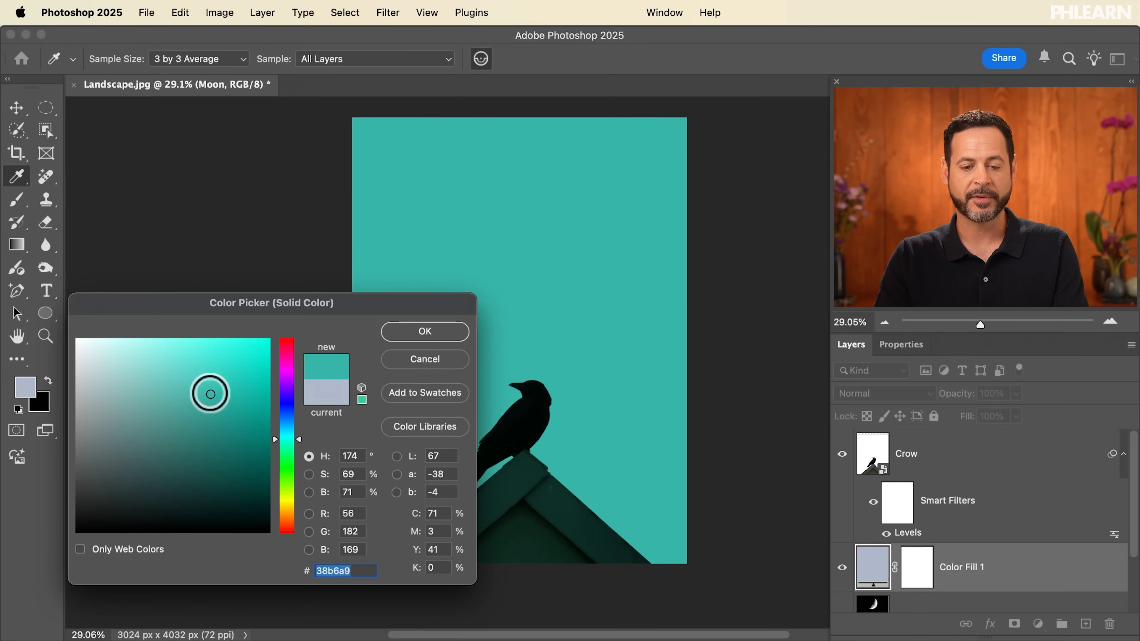
pyautogui.click(424, 331)
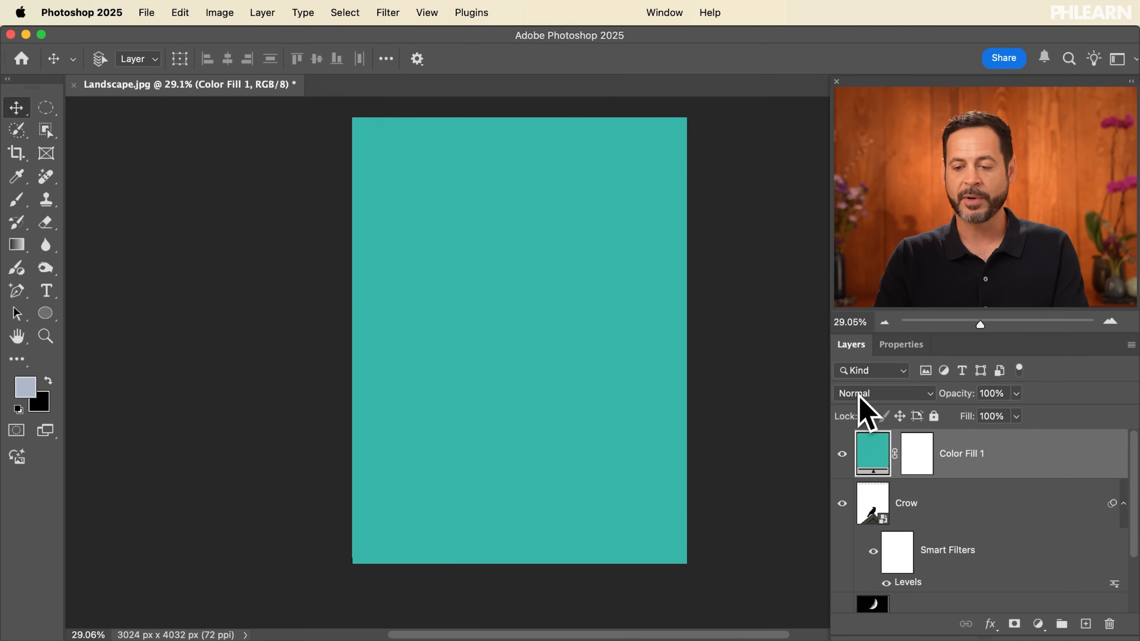
# - Set the Color Fill 1 layer's blend mode to Soft Light to tint the snow and rooftop
pyautogui.click(880, 392)
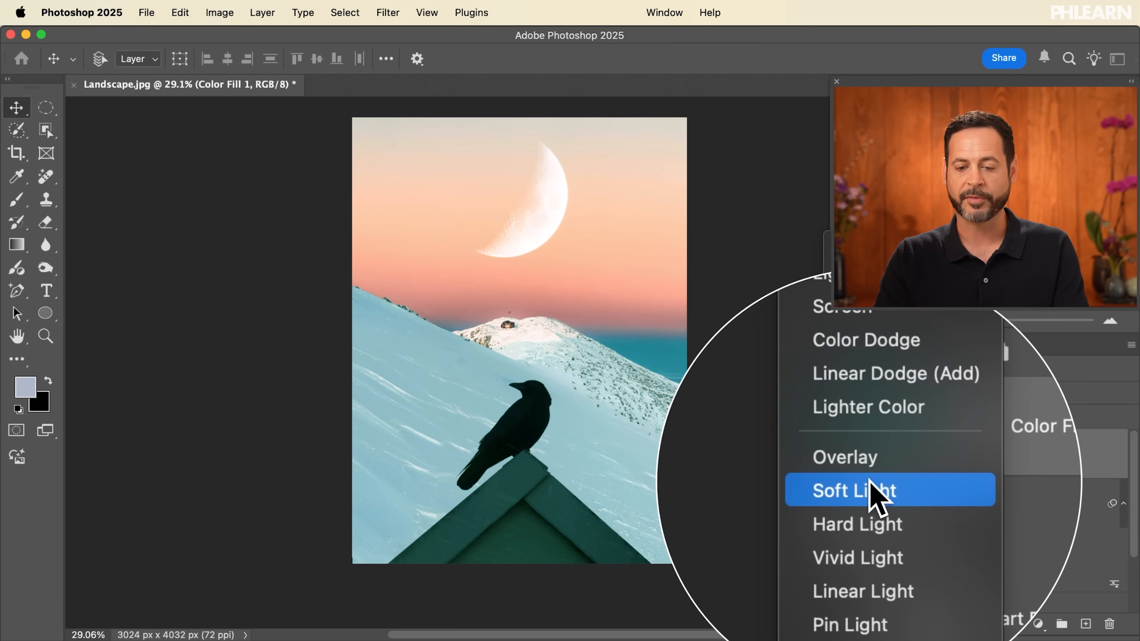
pyautogui.click(852, 489)
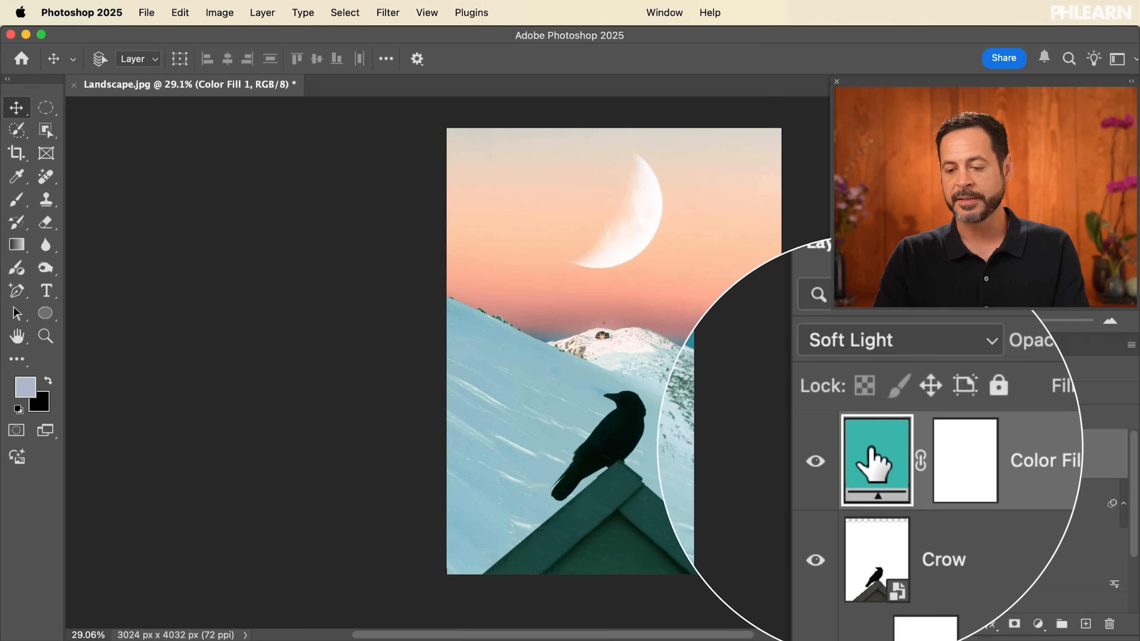
# - Recolour the fill from teal to crimson (#b63858) so the scene takes a pinkish-red tint
pyautogui.doubleClick(876, 460)
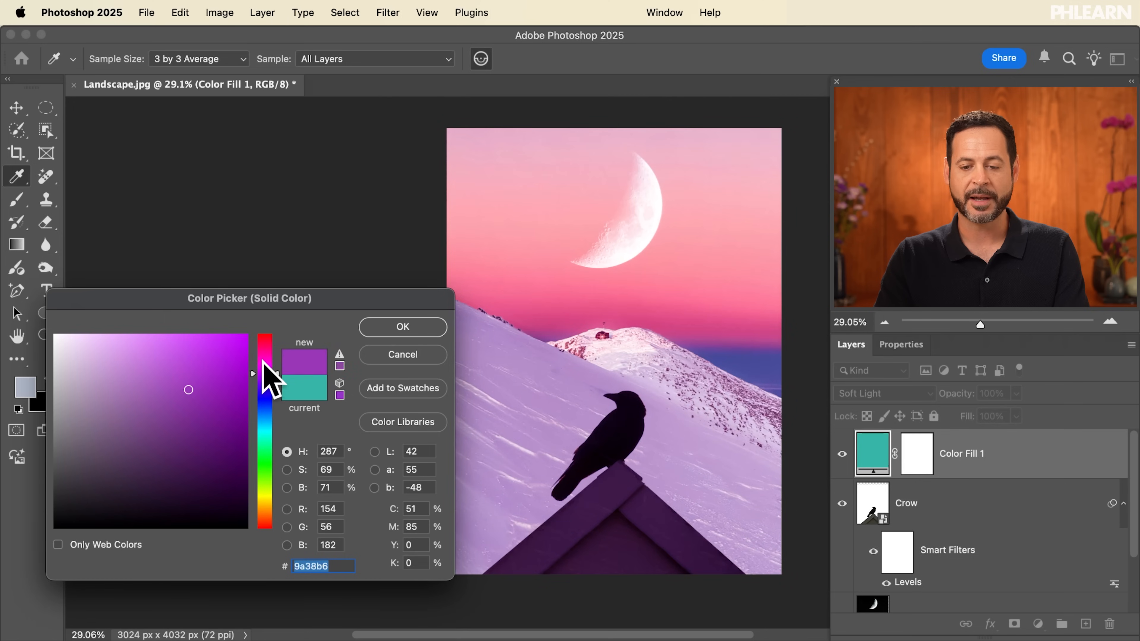
pyautogui.moveTo(264, 375); pyautogui.dragTo(264, 345)
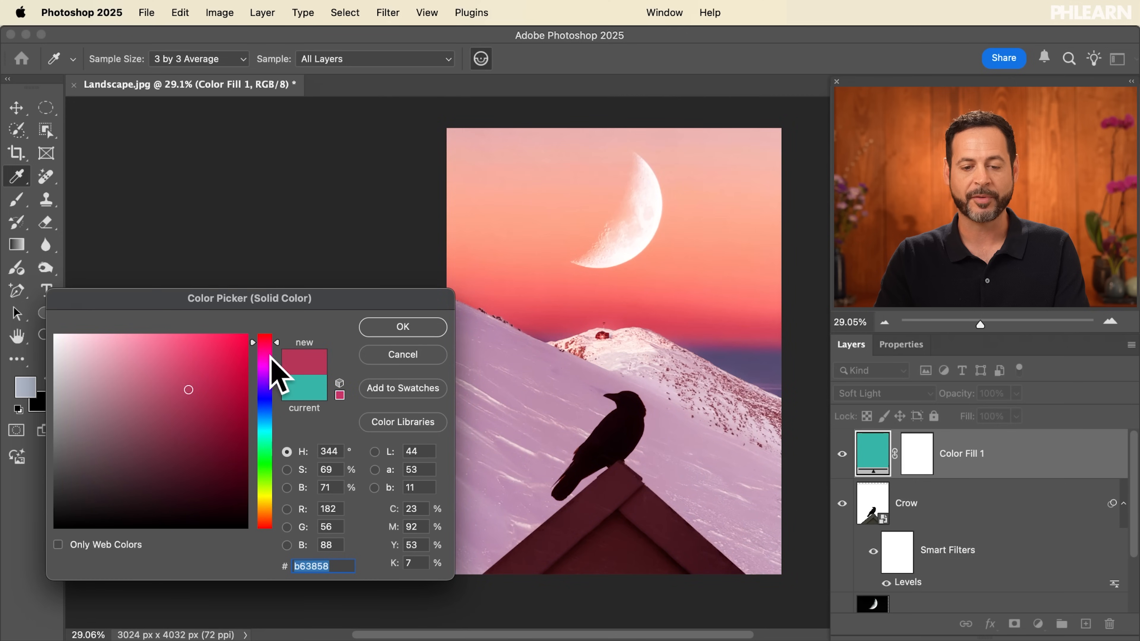
pyautogui.click(402, 327)
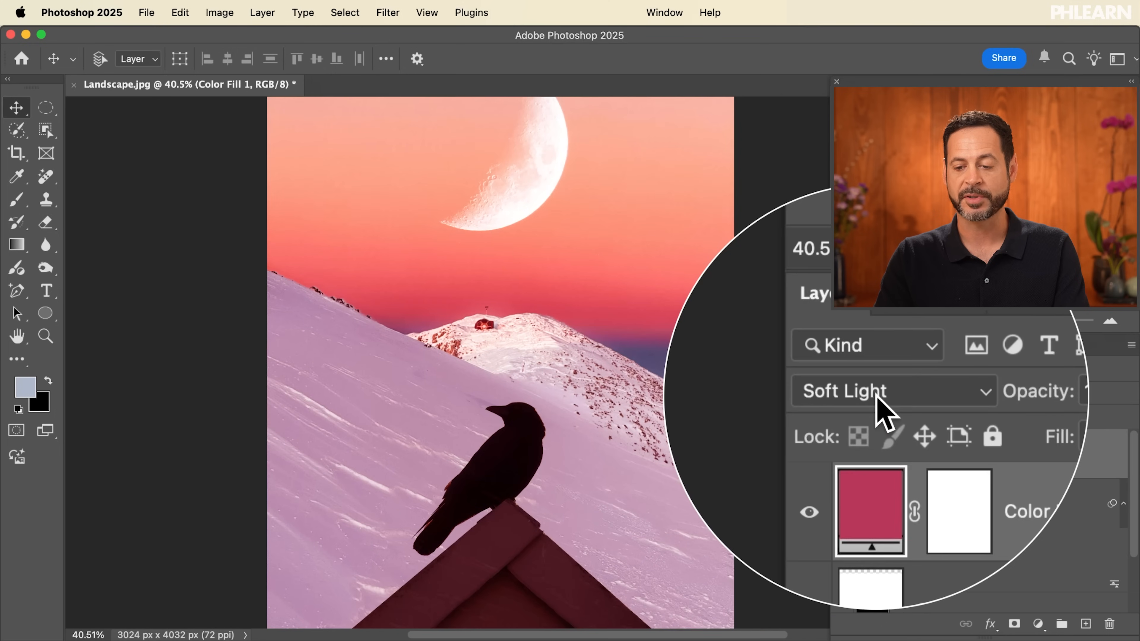
pyautogui.click(892, 391)
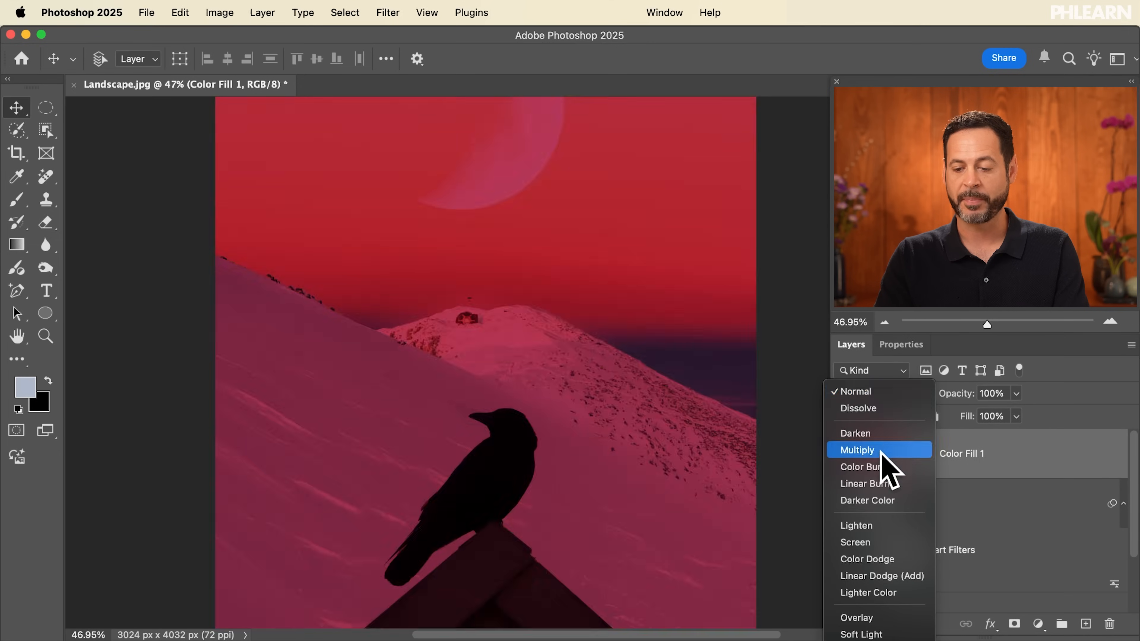
pyautogui.click(861, 633)
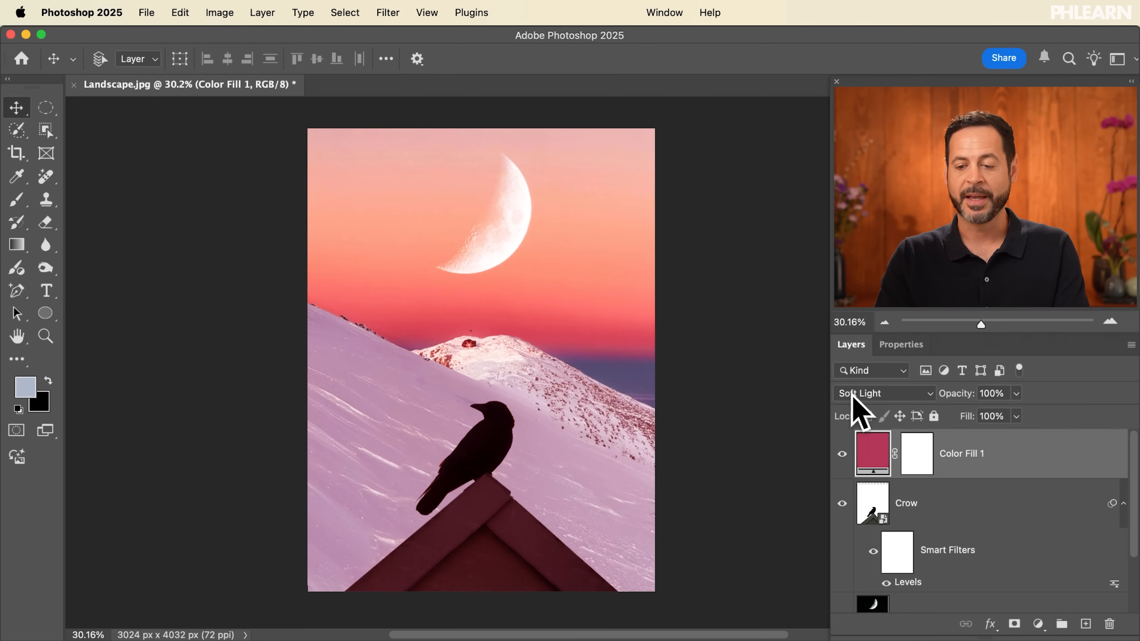
pyautogui.click(880, 393)
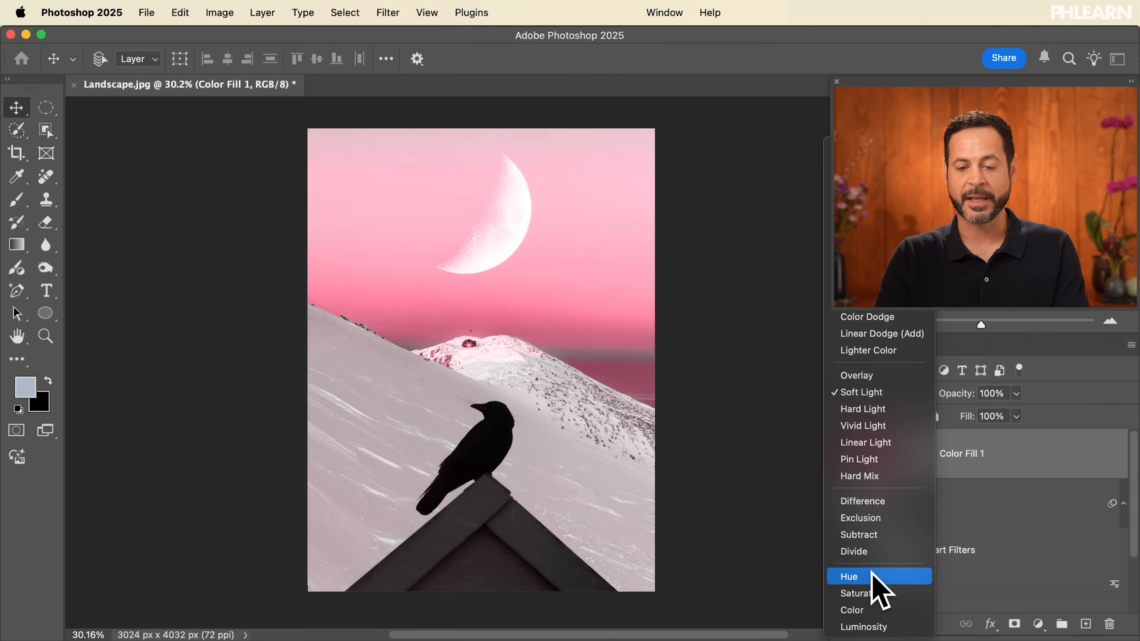
pyautogui.click(857, 593)
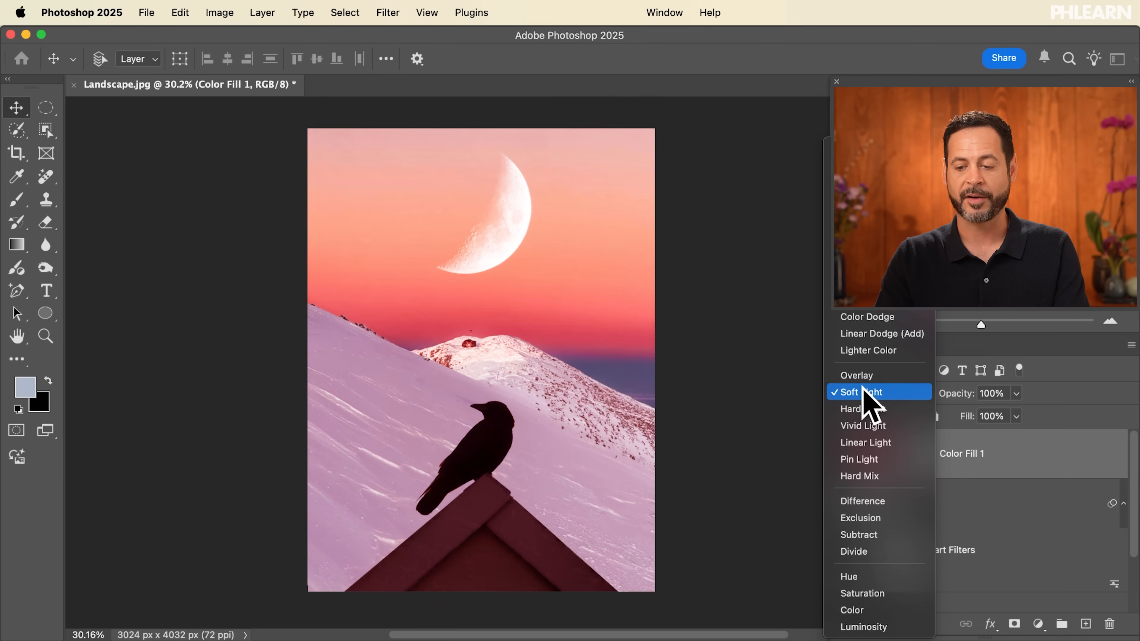
pyautogui.click(857, 391)
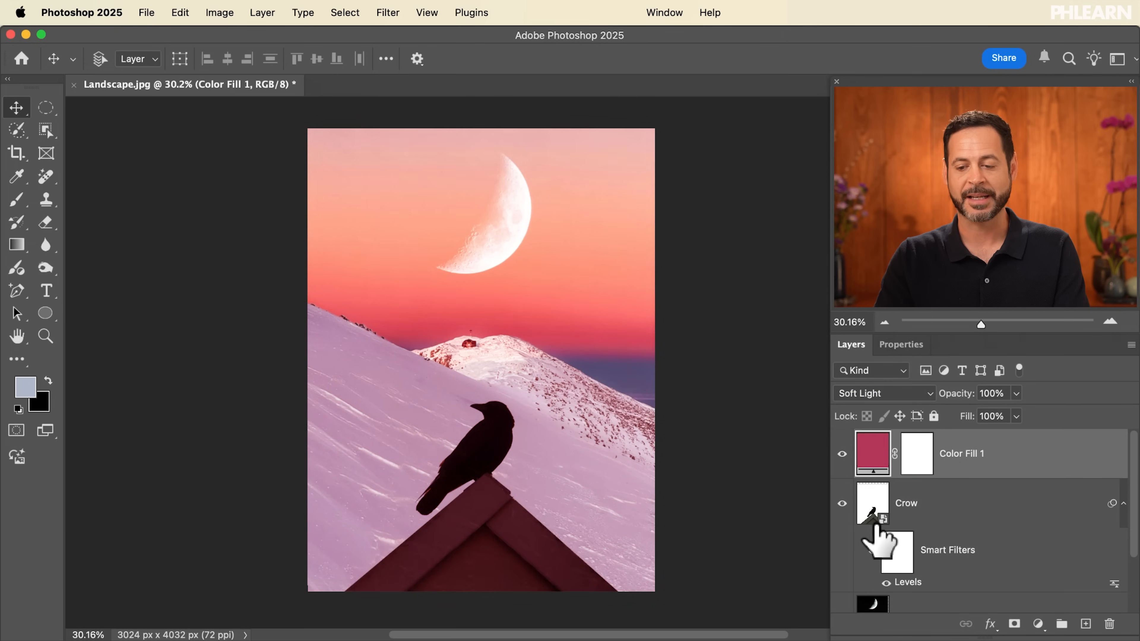
pyautogui.click(841, 502)
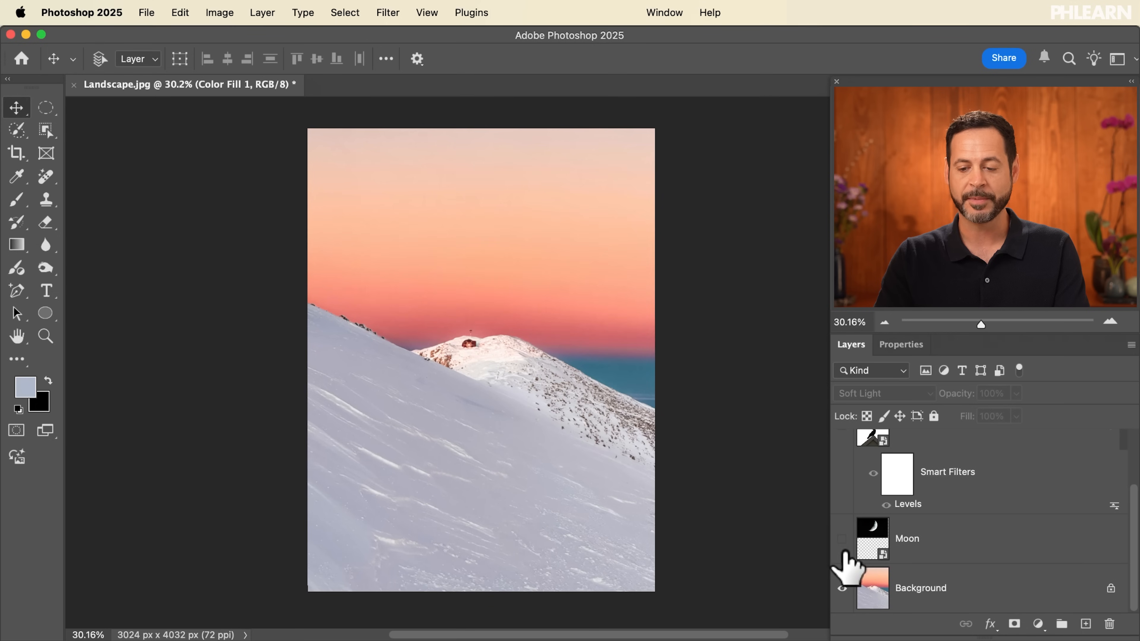
pyautogui.click(842, 538)
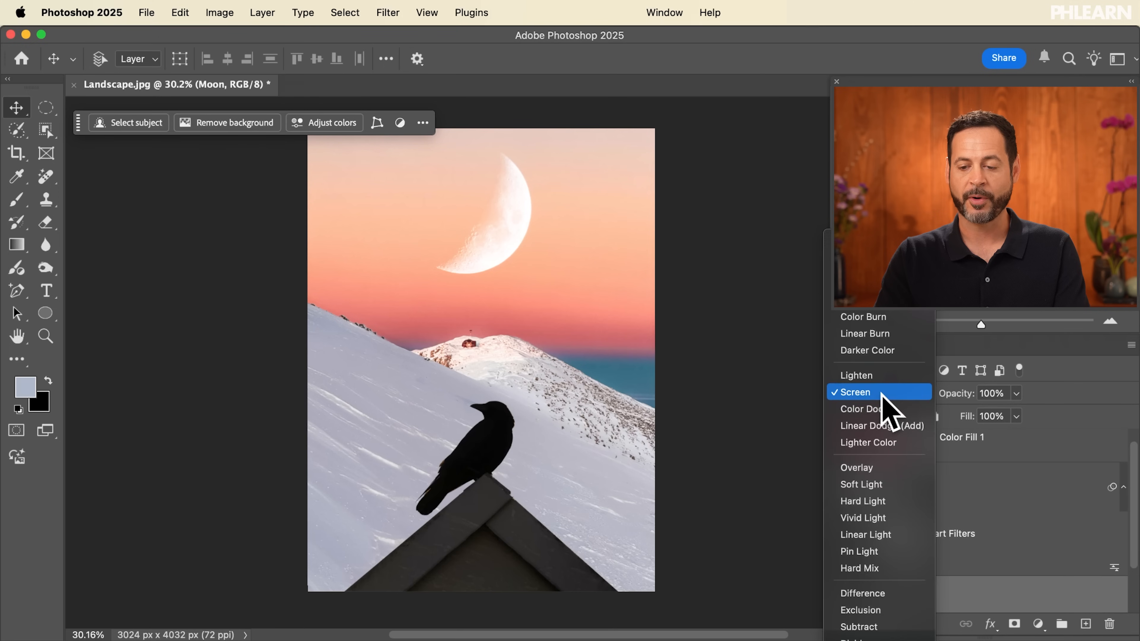
pyautogui.click(858, 393)
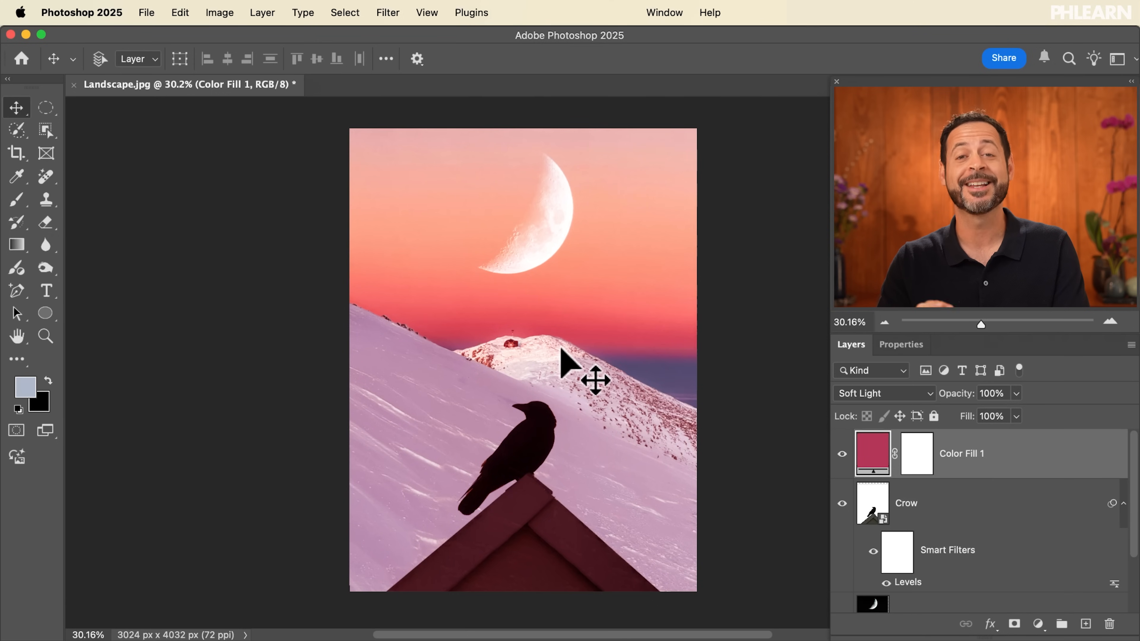
pyautogui.moveTo(938, 433)
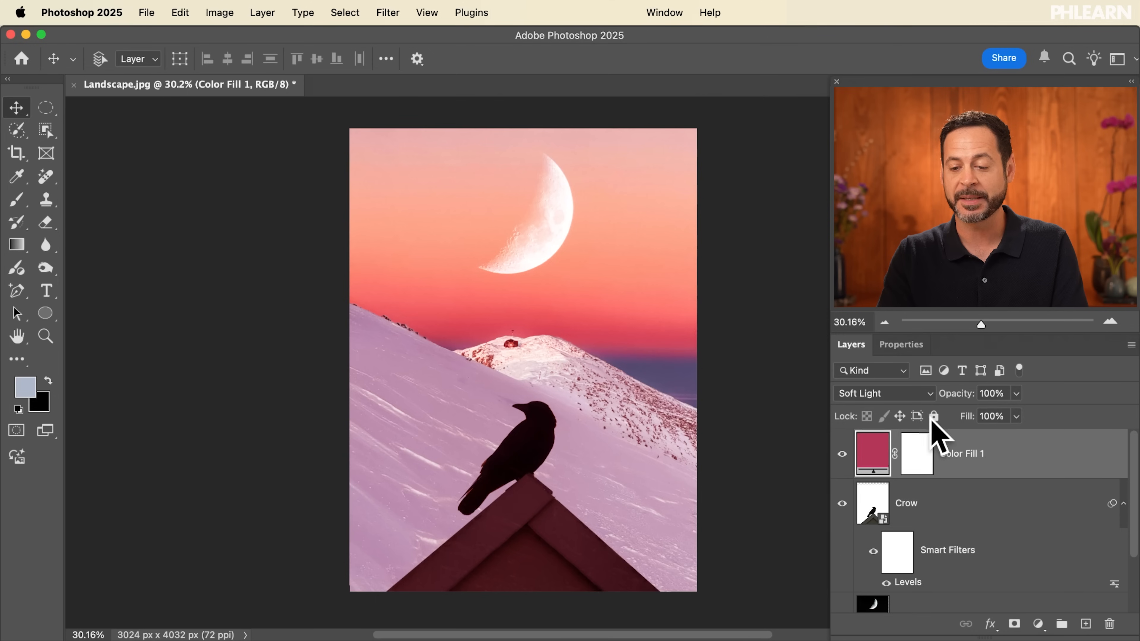
# - Preview modes such as Divide, then set Color Fill 1 to Exclusion for a teal scene with pink crow
pyautogui.click(881, 392)
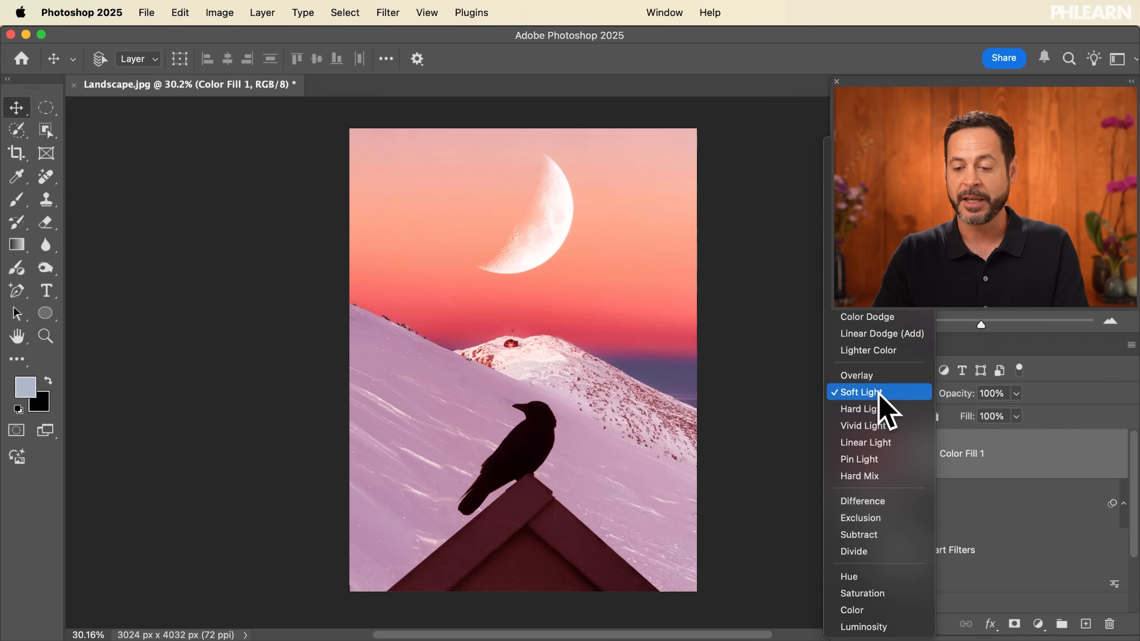
pyautogui.click(854, 550)
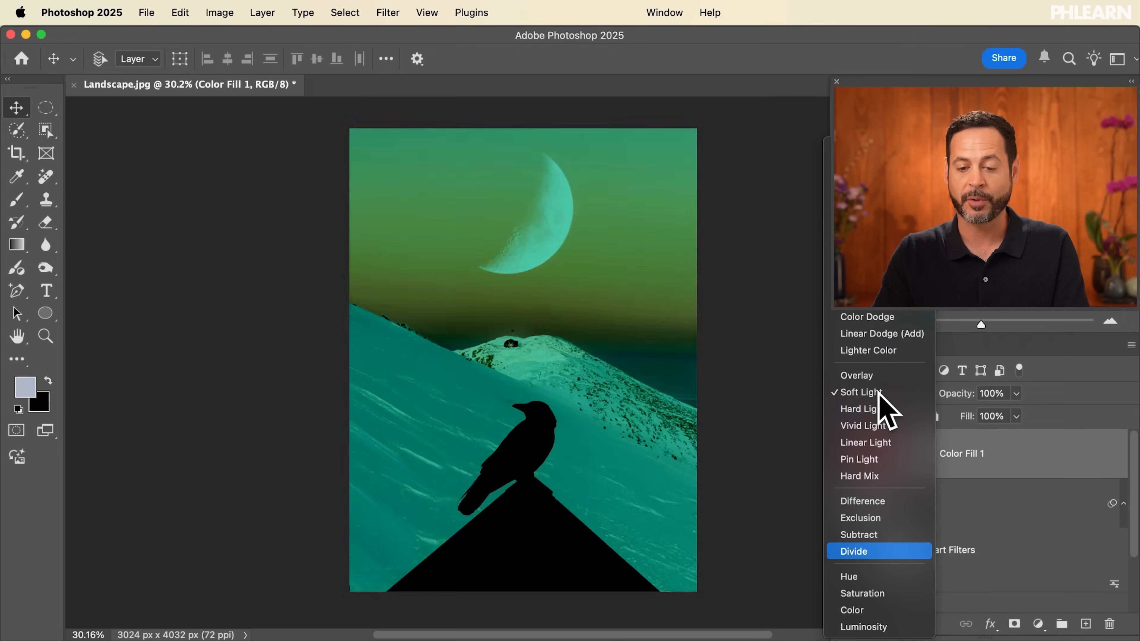
pyautogui.click(859, 391)
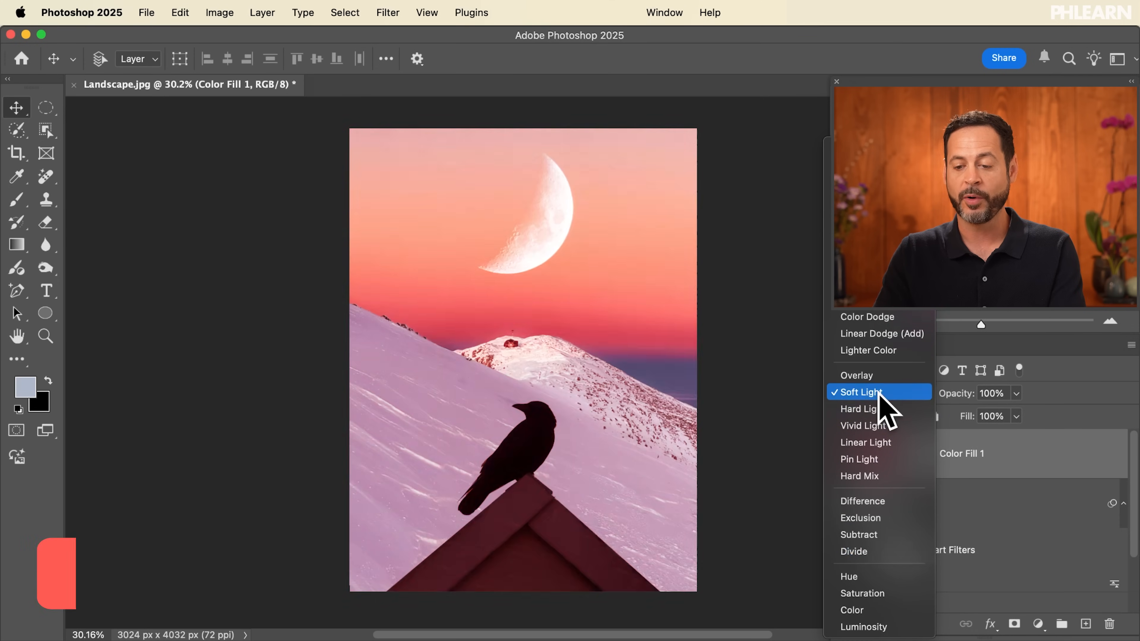
pyautogui.click(861, 392)
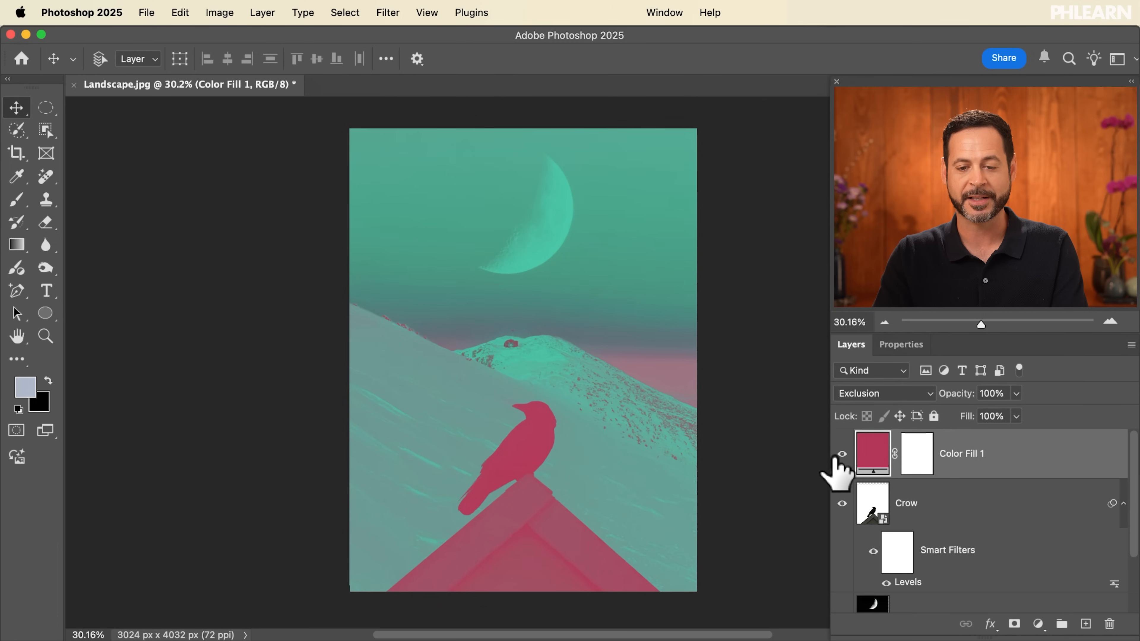
pyautogui.moveTo(959, 417)
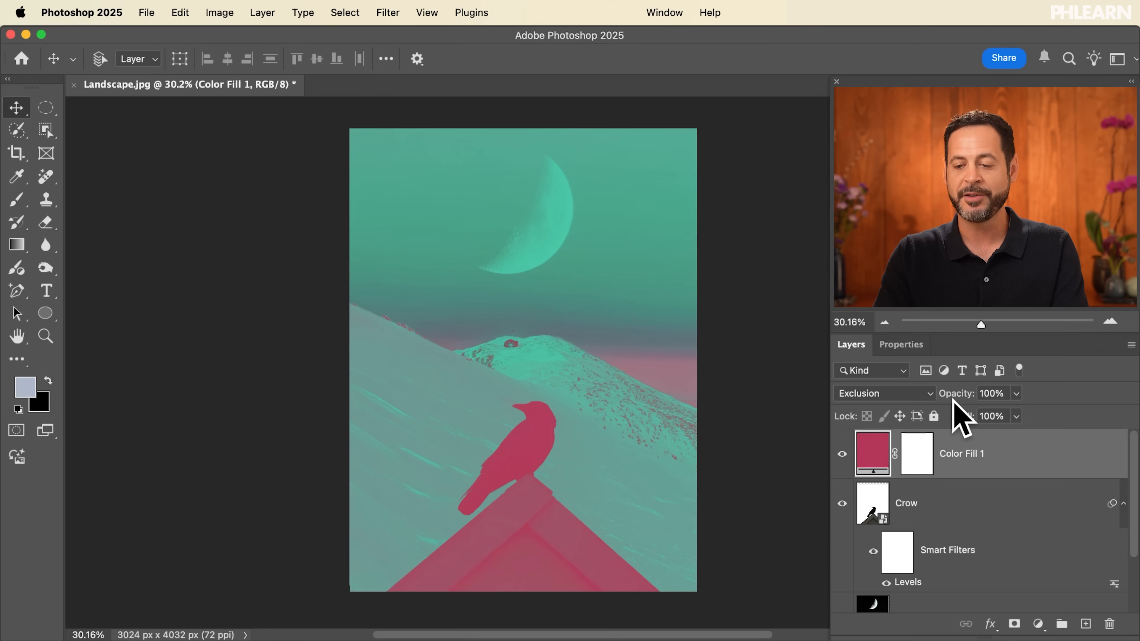